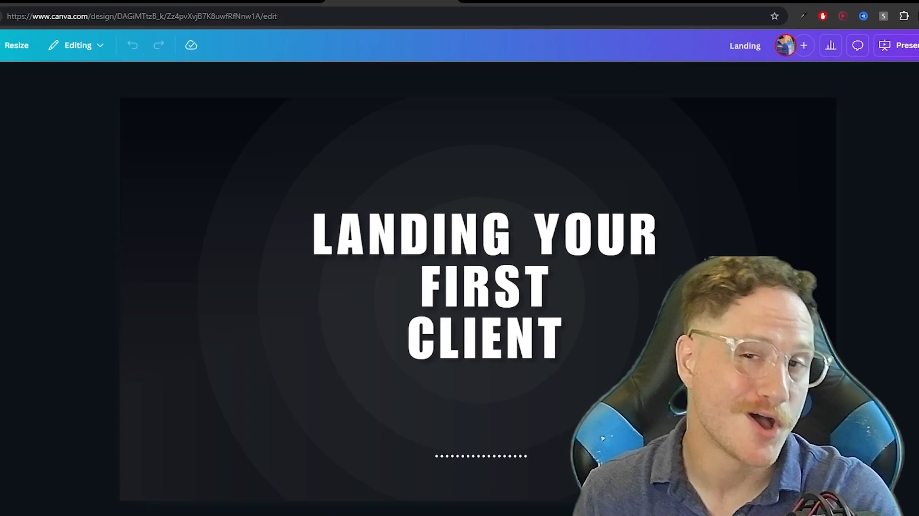
- Advance to the five-steps overview slide, glance at SaaS Titans, then return to the deck
click(258, 473)
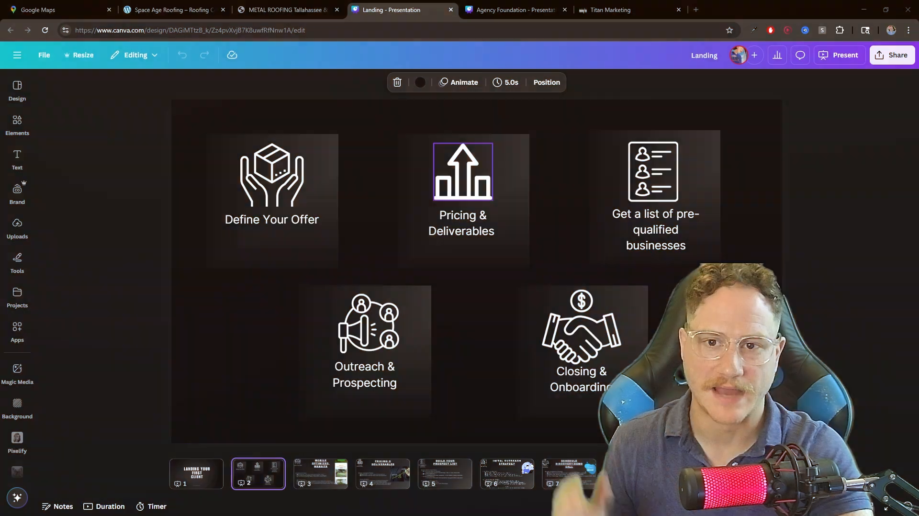
click(271, 201)
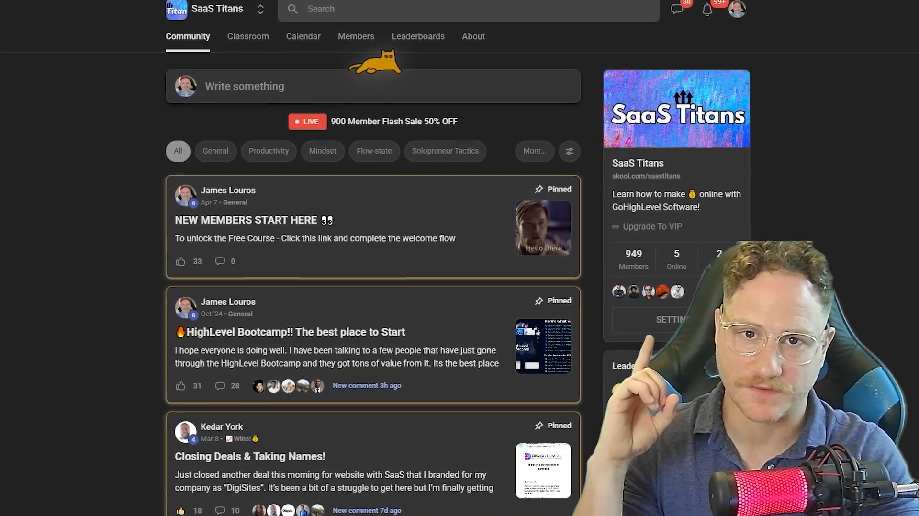
click(402, 10)
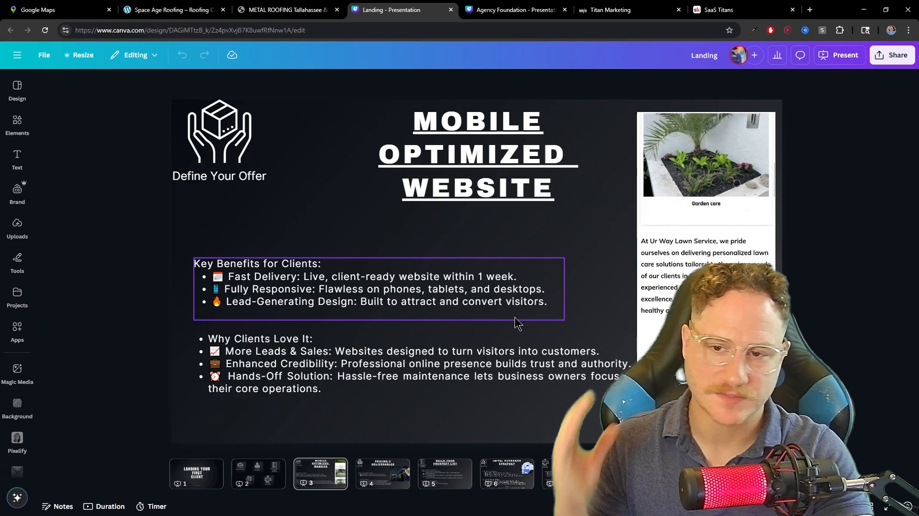
click(123, 320)
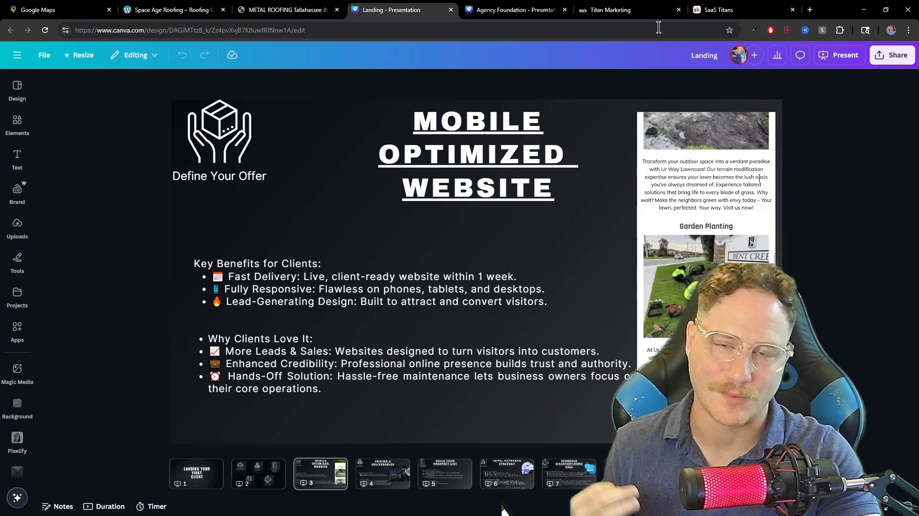
click(477, 154)
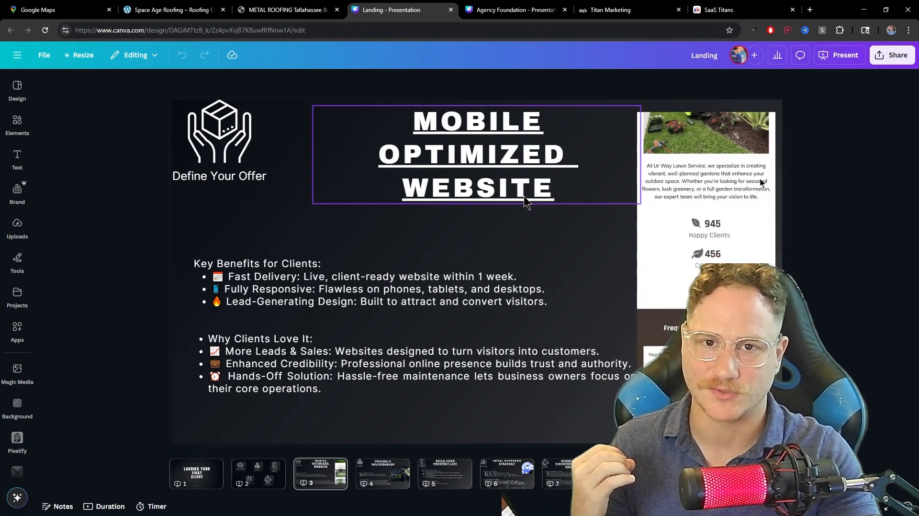
click(466, 234)
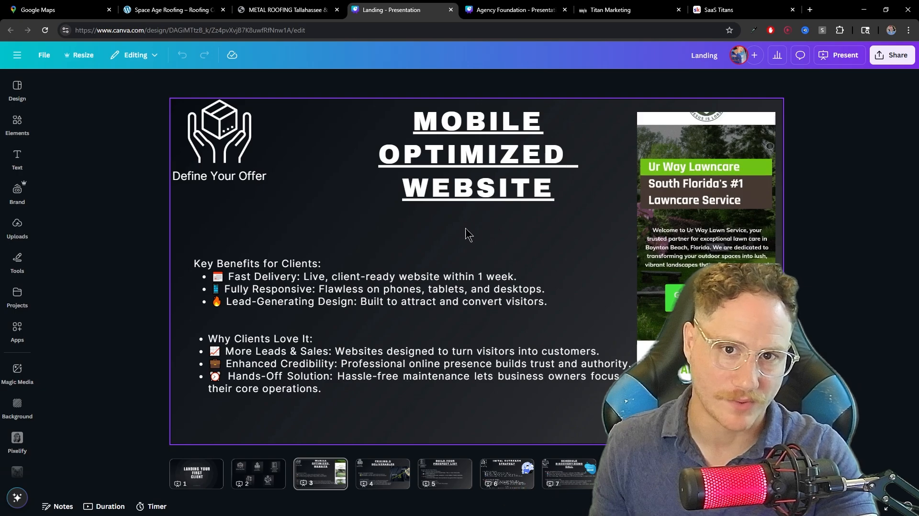
click(375, 276)
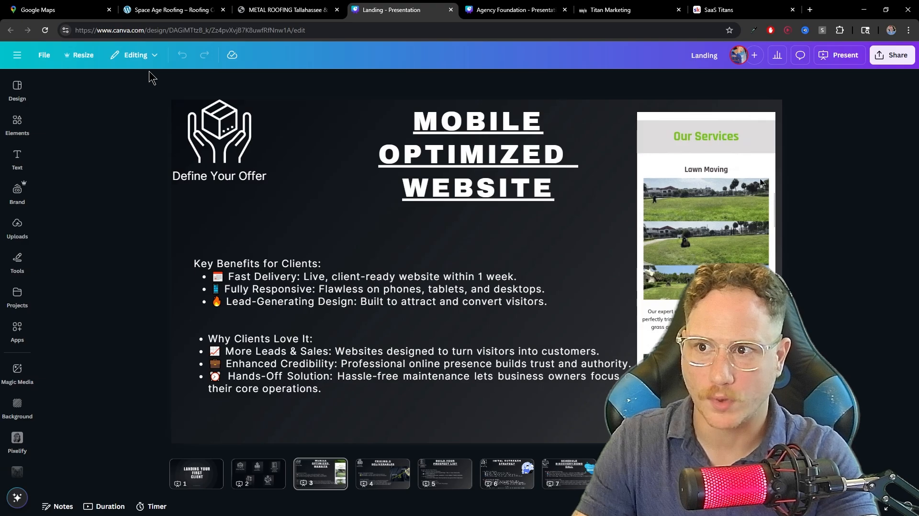
click(56, 10)
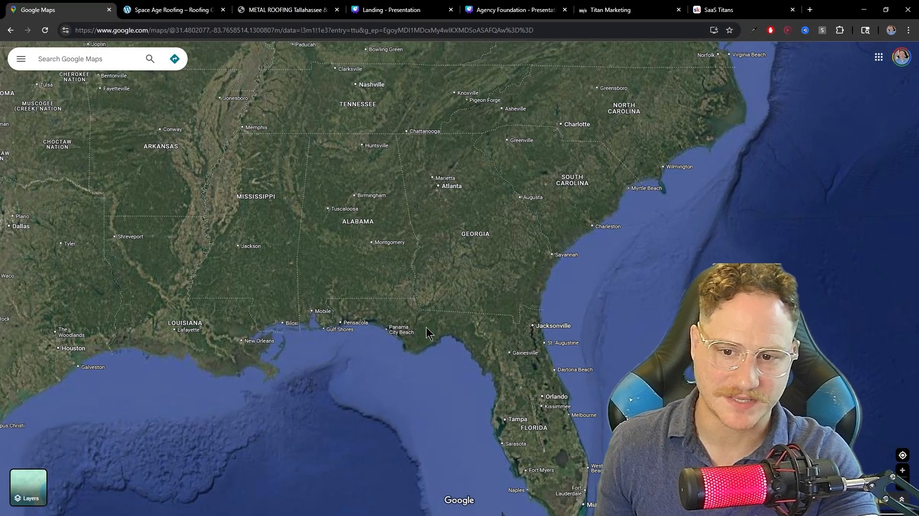
mouse_move(432, 311)
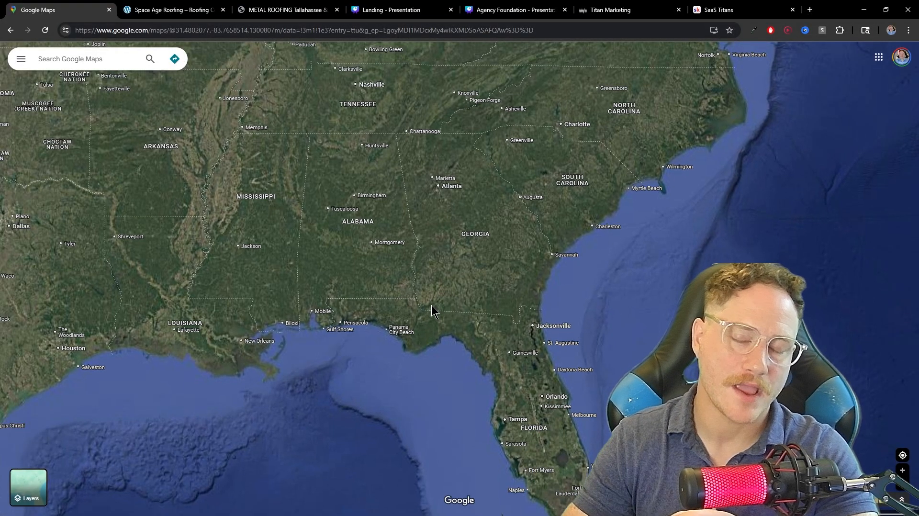
mouse_move(415, 317)
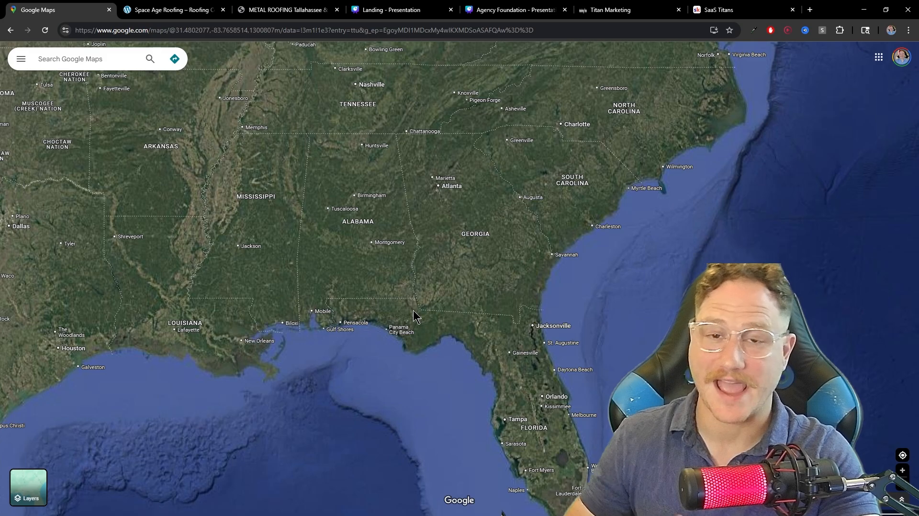
mouse_move(470, 326)
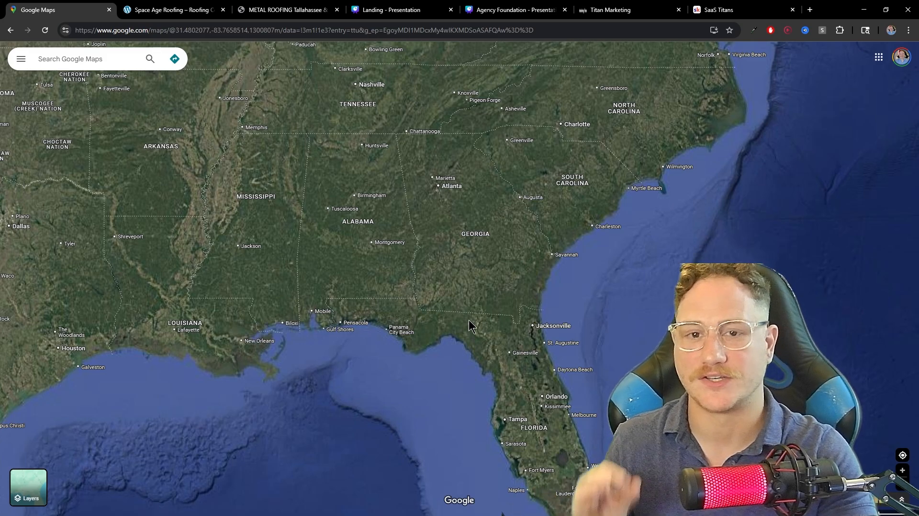
- Search Google Maps for roofers around Tallahassee and scroll through the results
scroll(up, 3)
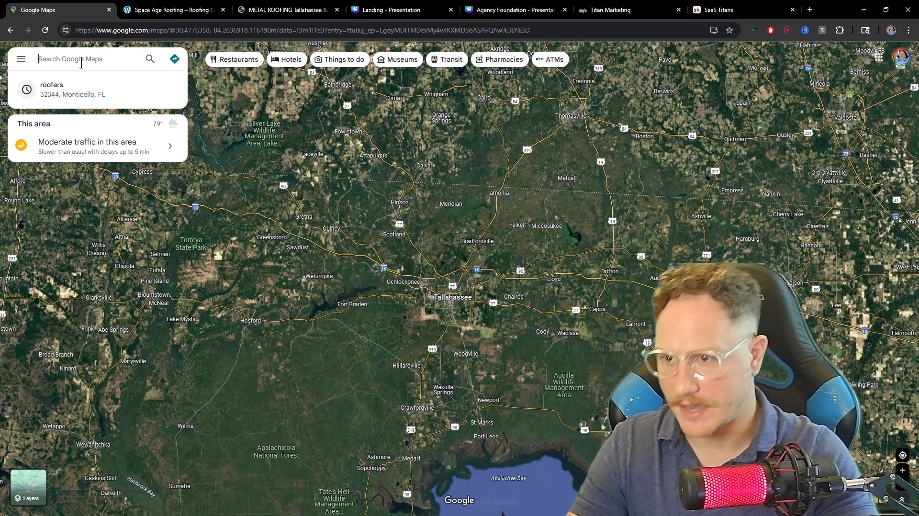
click(51, 89)
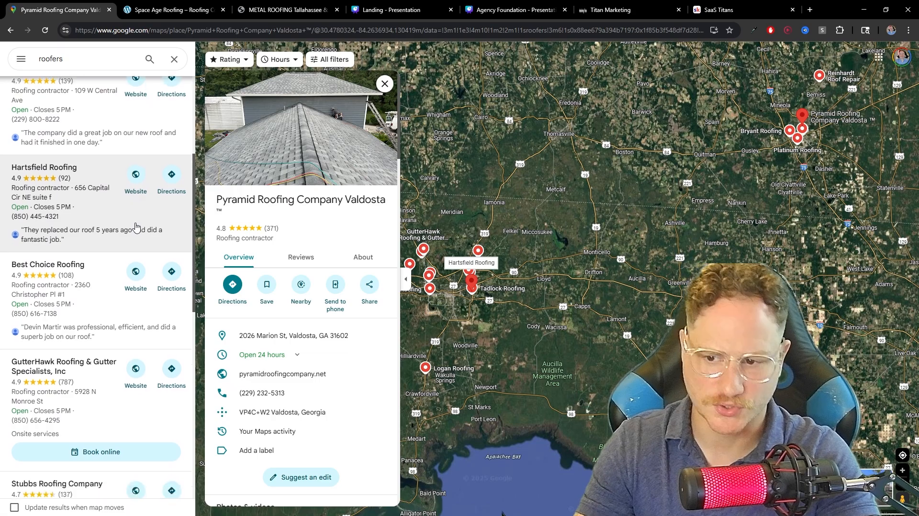
scroll(down, 3)
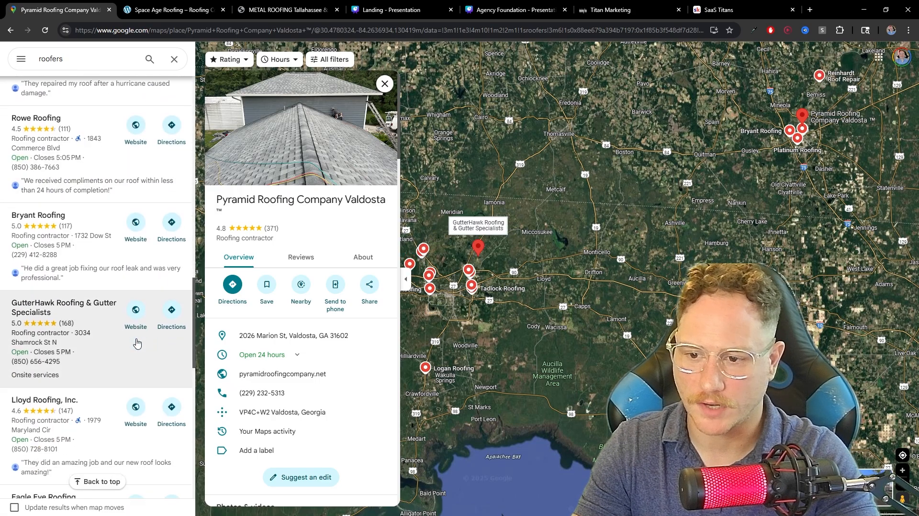
scroll(down, 3)
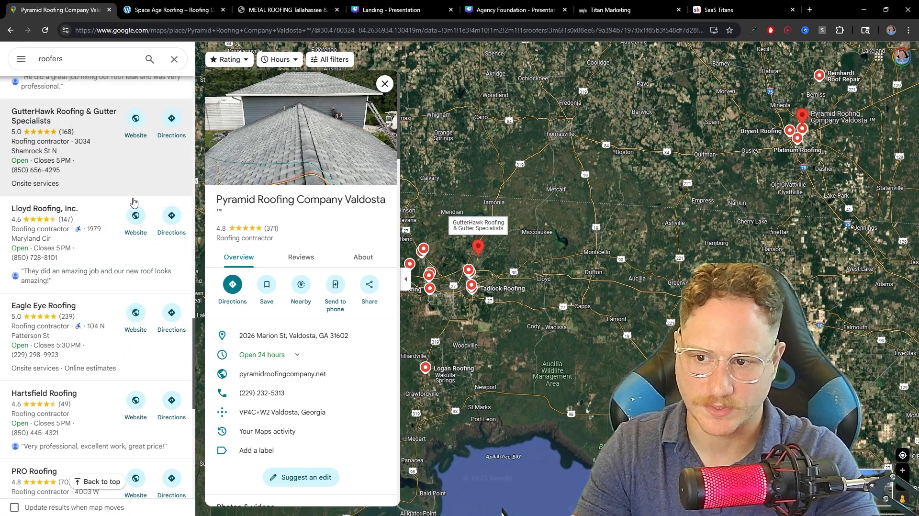
scroll(down, 3)
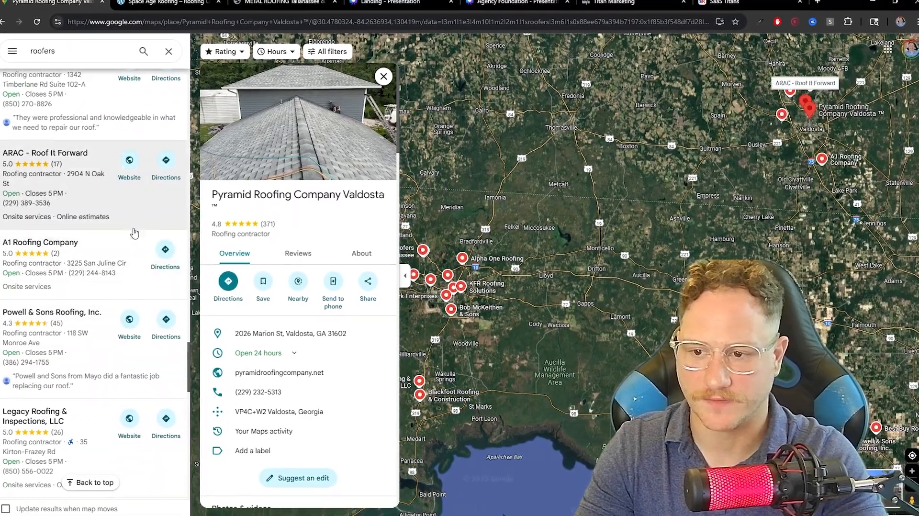
- View the A1 Roofing Company and Ducksworth Roofing, Inc listings, then return to the deck
click(40, 242)
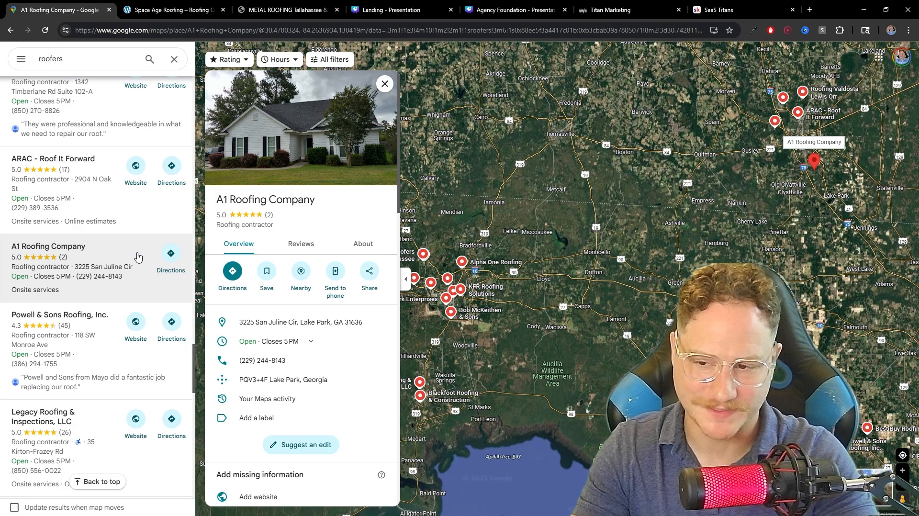
scroll(down, 3)
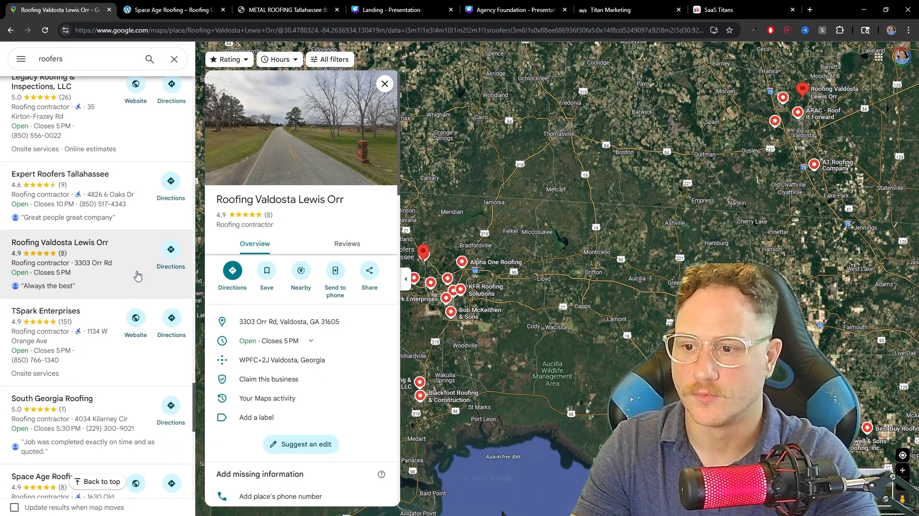
scroll(down, 3)
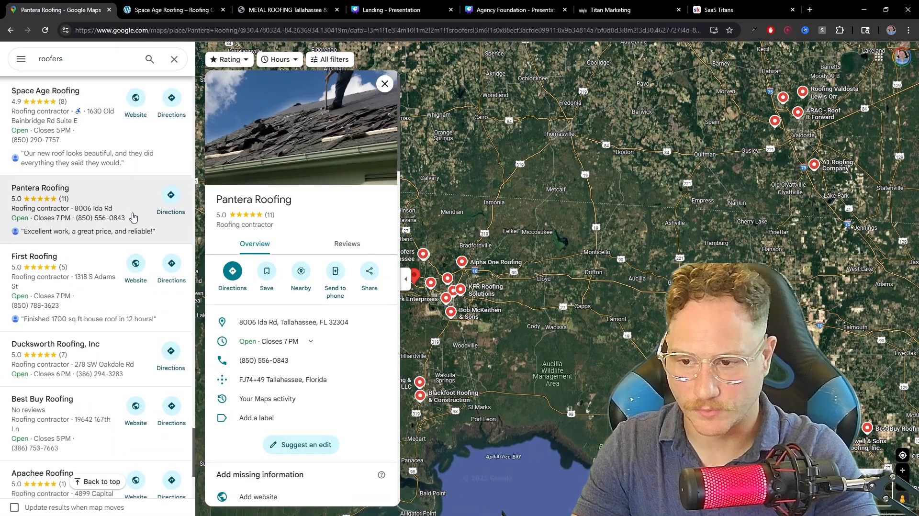
click(53, 344)
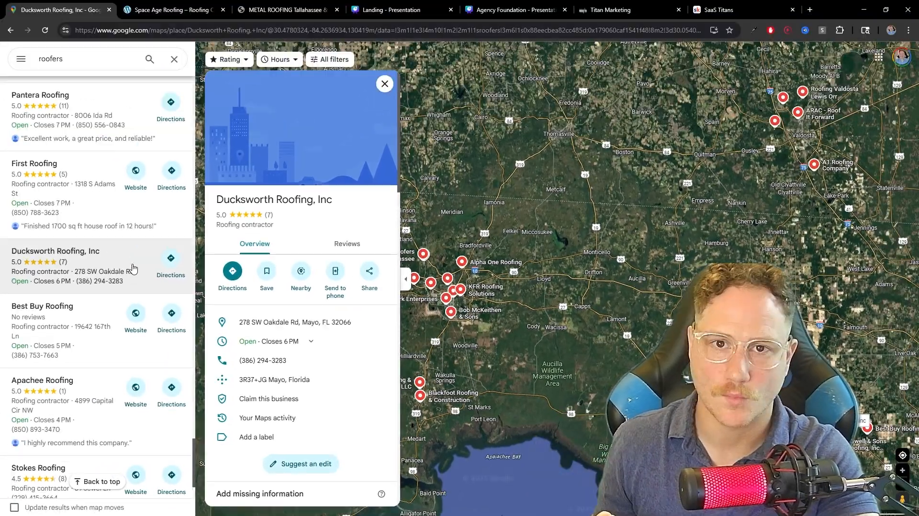
mouse_move(135, 252)
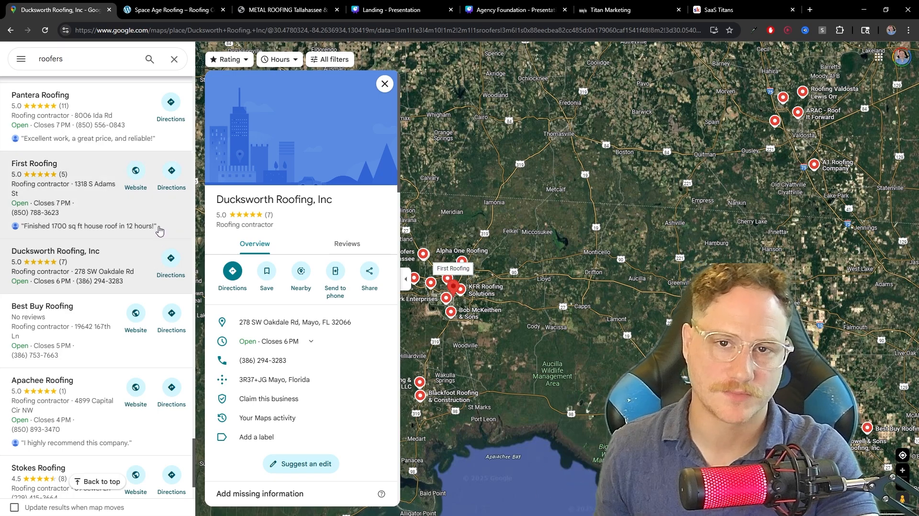
click(392, 10)
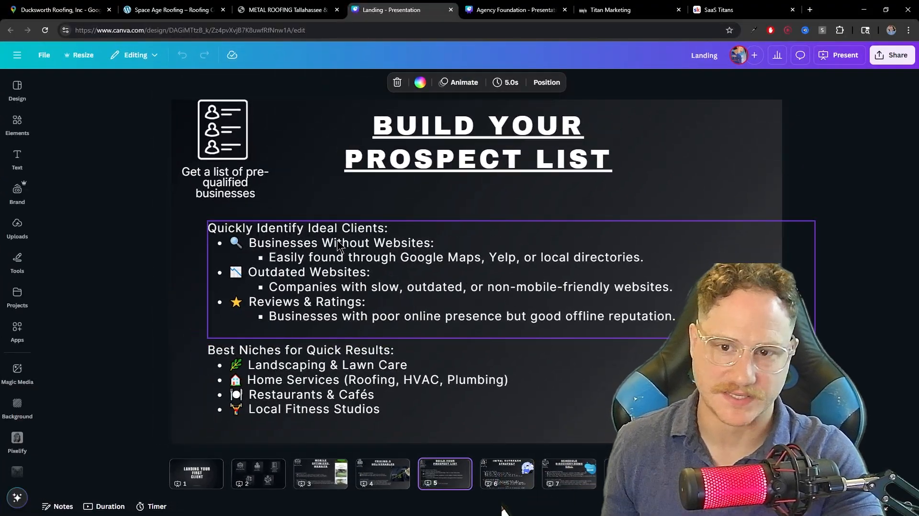
mouse_move(510, 278)
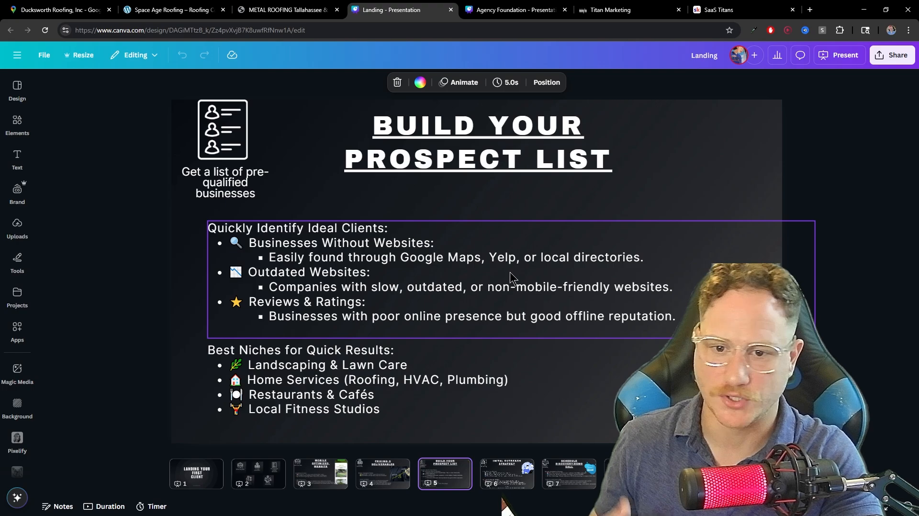
mouse_move(469, 330)
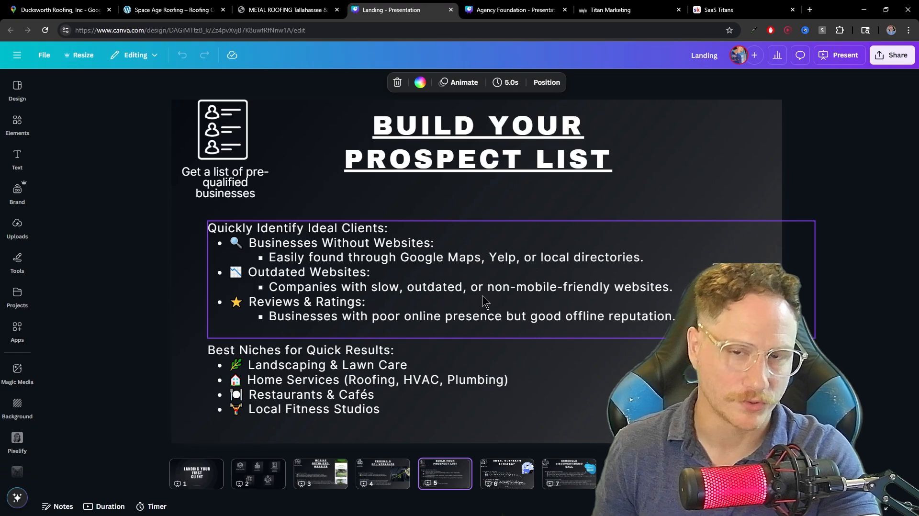
mouse_move(469, 313)
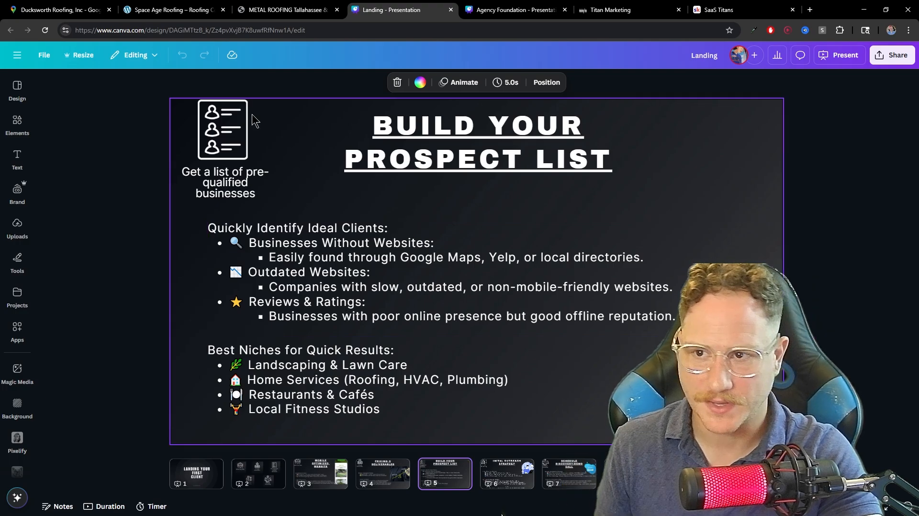
- Scroll the Space Age Roofing homepage down to the estimate widget and back up
click(169, 10)
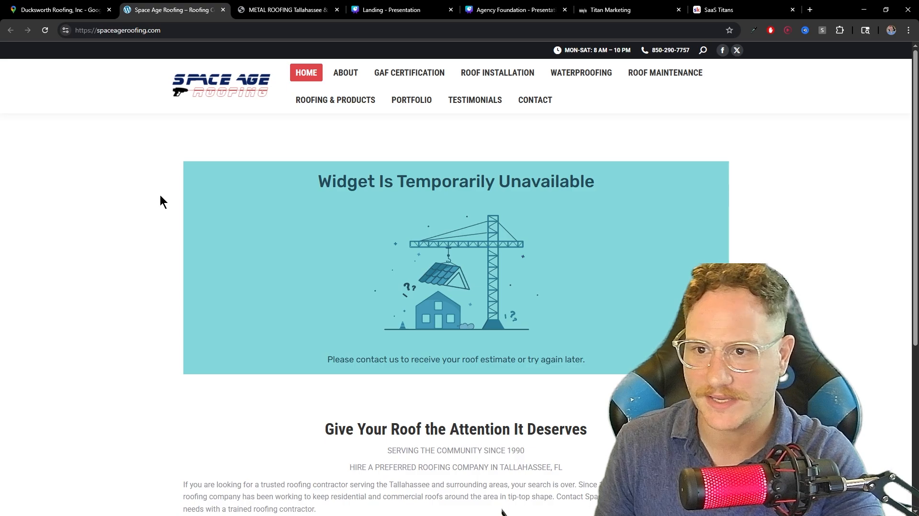
mouse_move(299, 248)
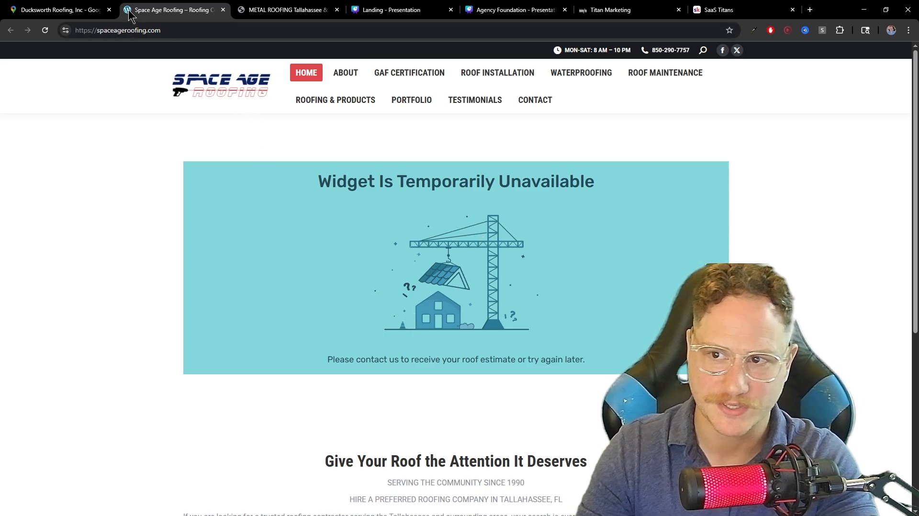
mouse_move(303, 182)
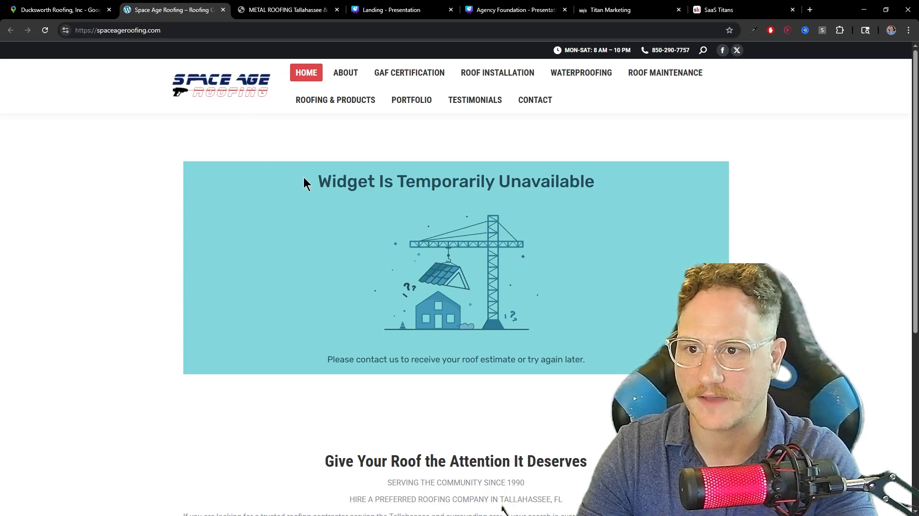
scroll(down, 3)
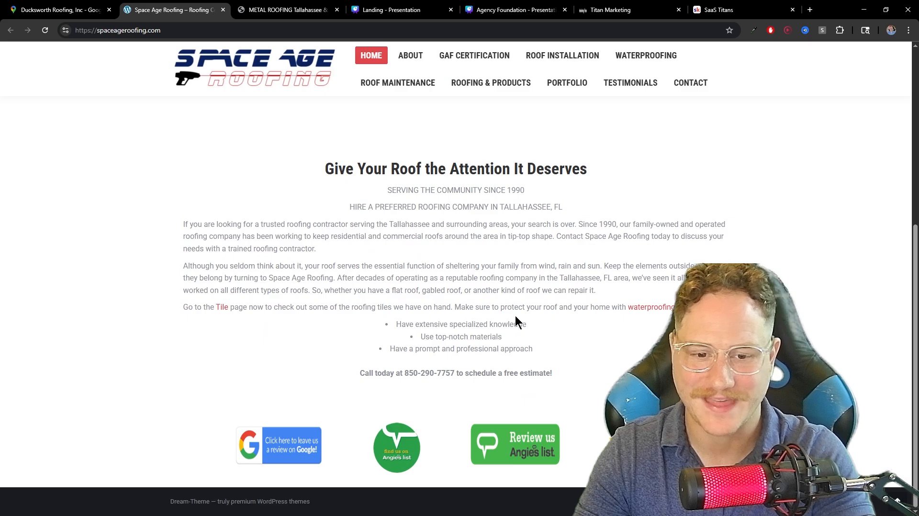
mouse_move(505, 323)
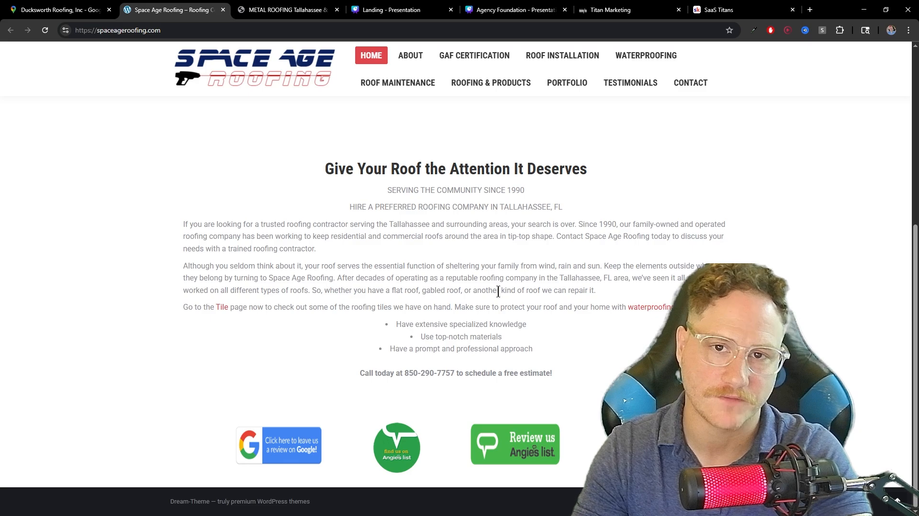
scroll(up, 3)
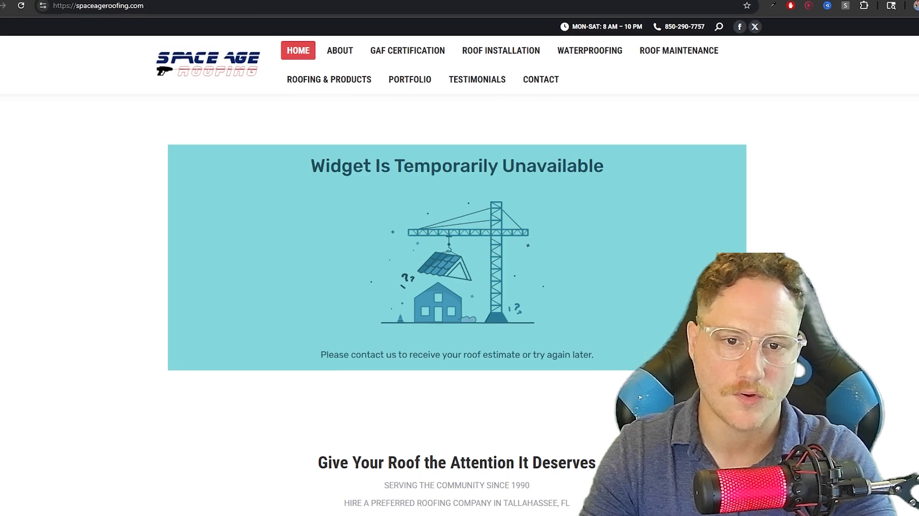
scroll(up, 3)
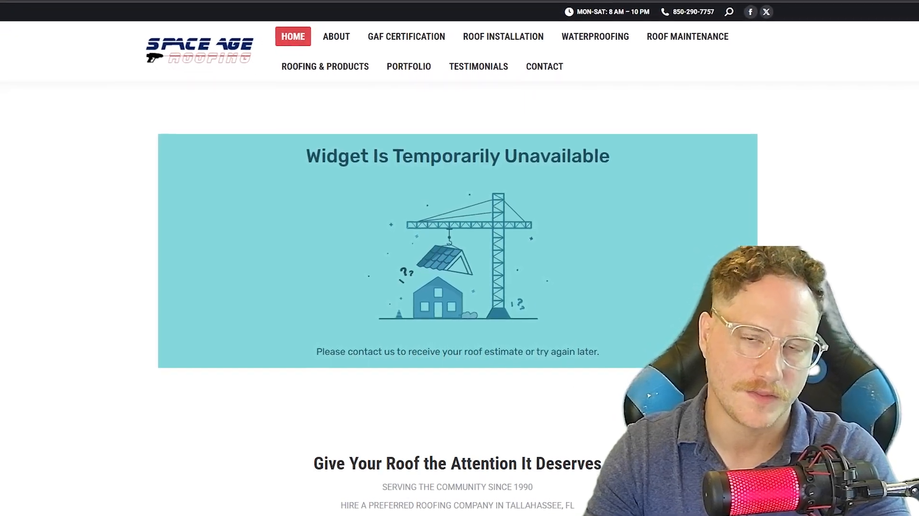
scroll(up, 3)
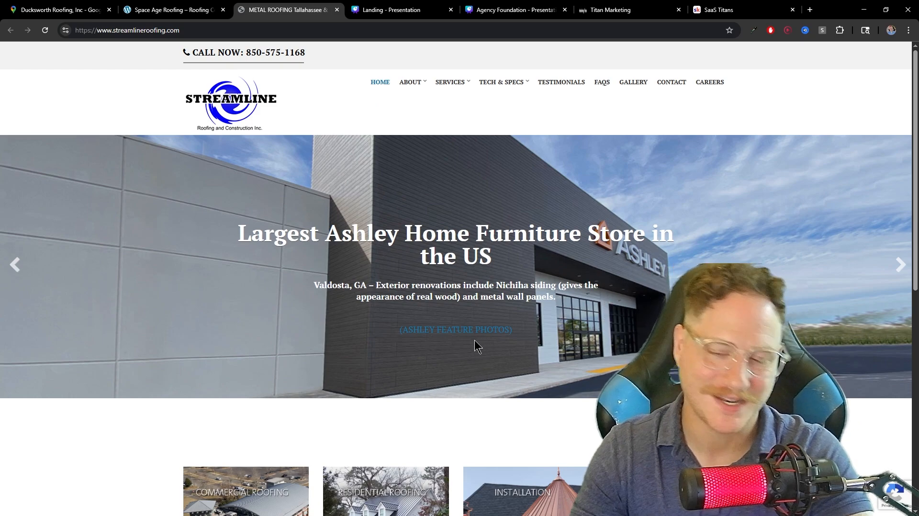
mouse_move(263, 215)
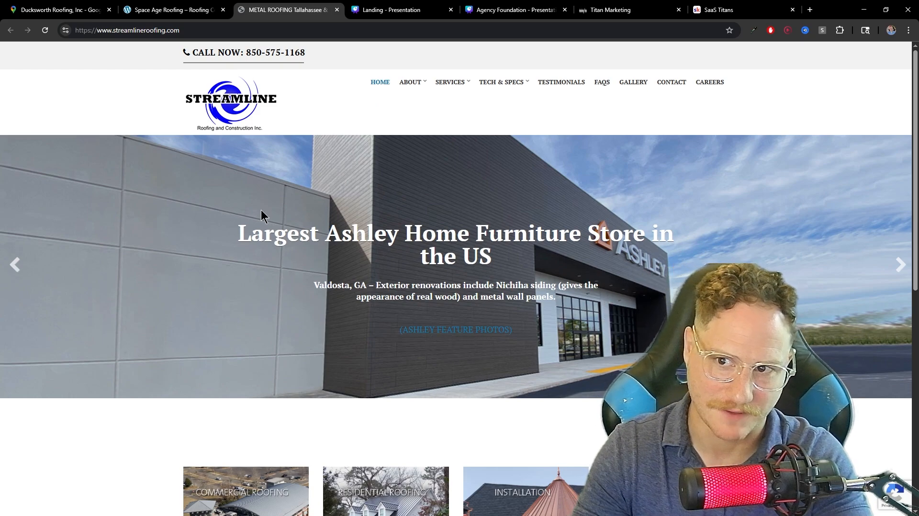
mouse_move(325, 158)
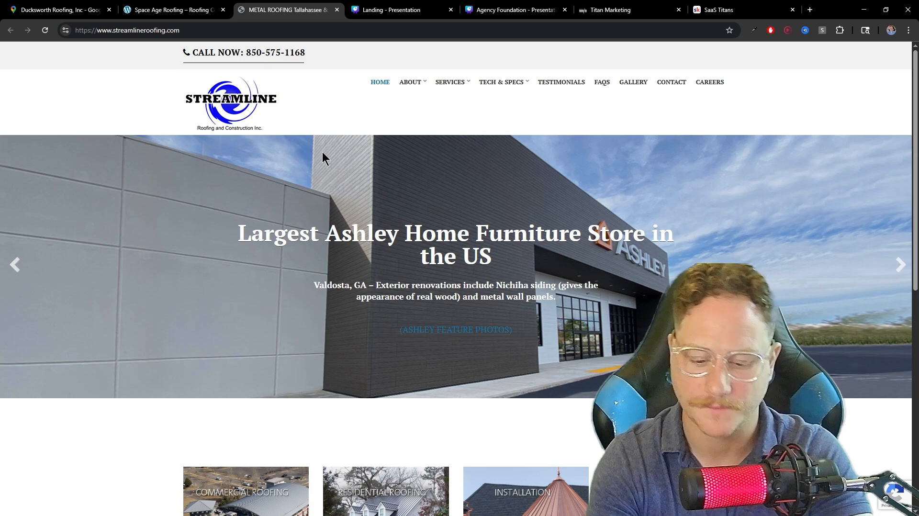
mouse_move(367, 170)
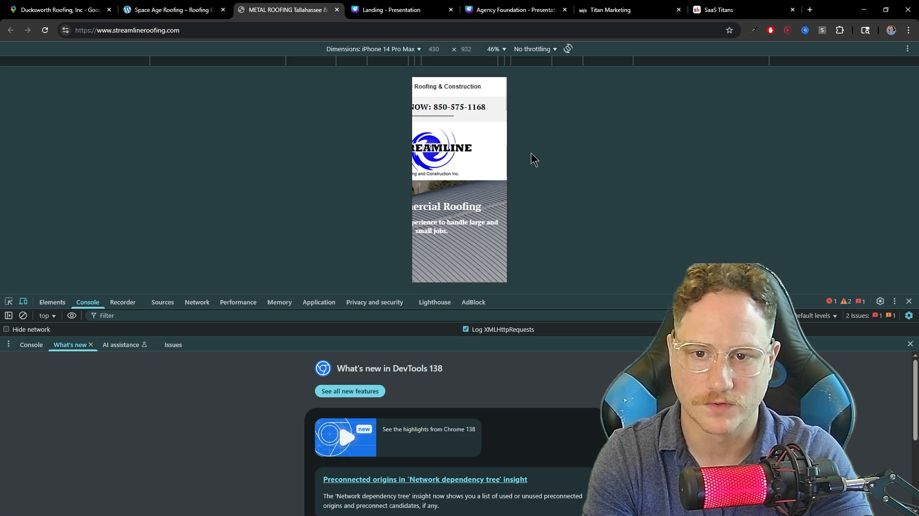
mouse_move(513, 232)
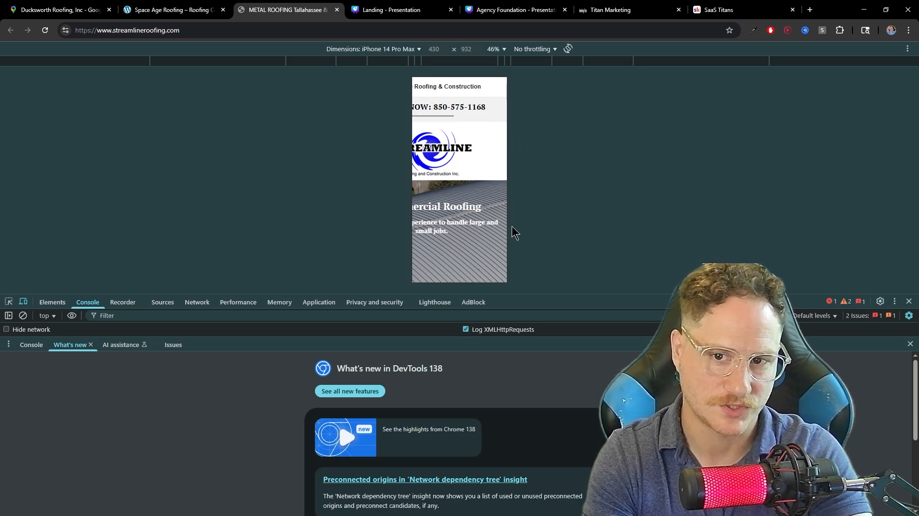
- Scroll the Streamline Roofing site in the iPhone 14 Pro Max device preview
scroll(down, 3)
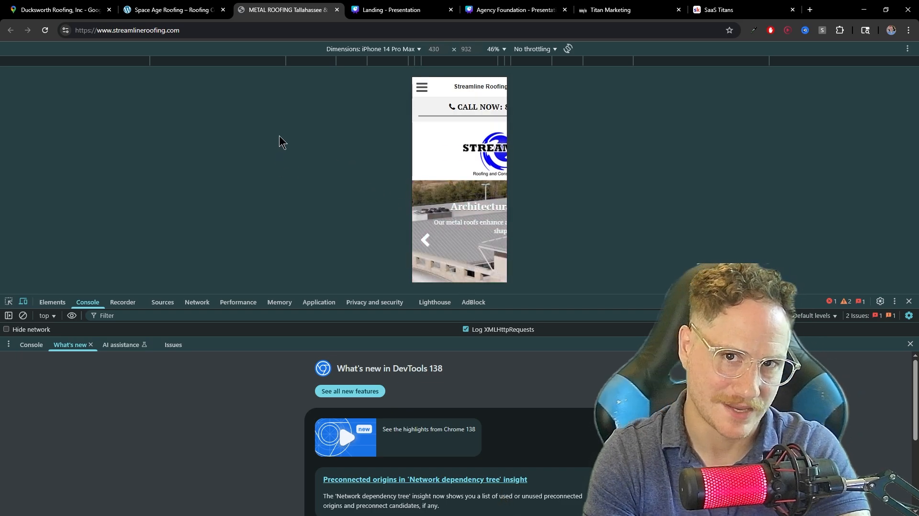
mouse_move(311, 180)
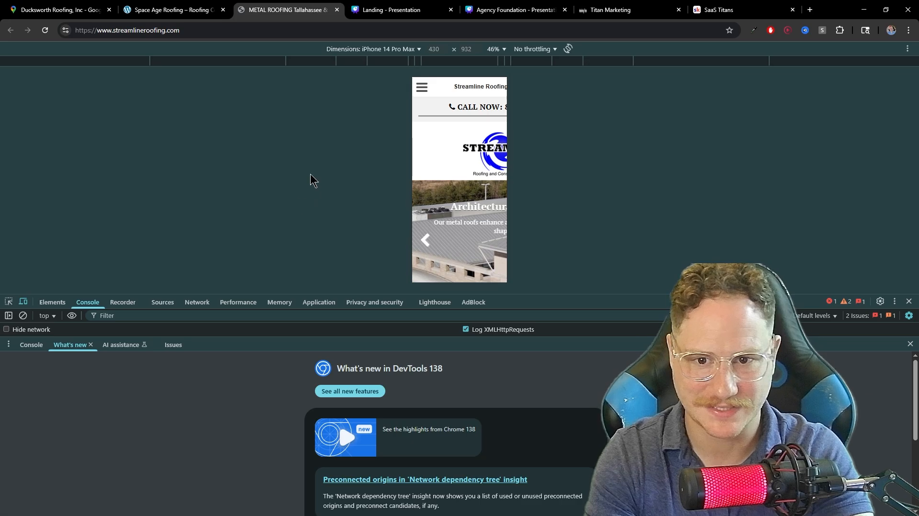
click(908, 302)
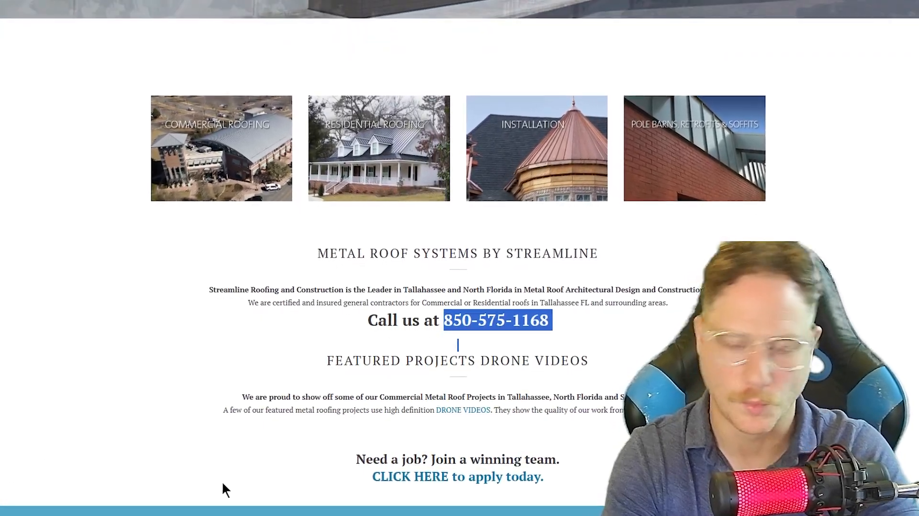
- Scroll the desktop Streamline Roofing homepage, then go back to the Build Your Prospect List slide
scroll(up, 3)
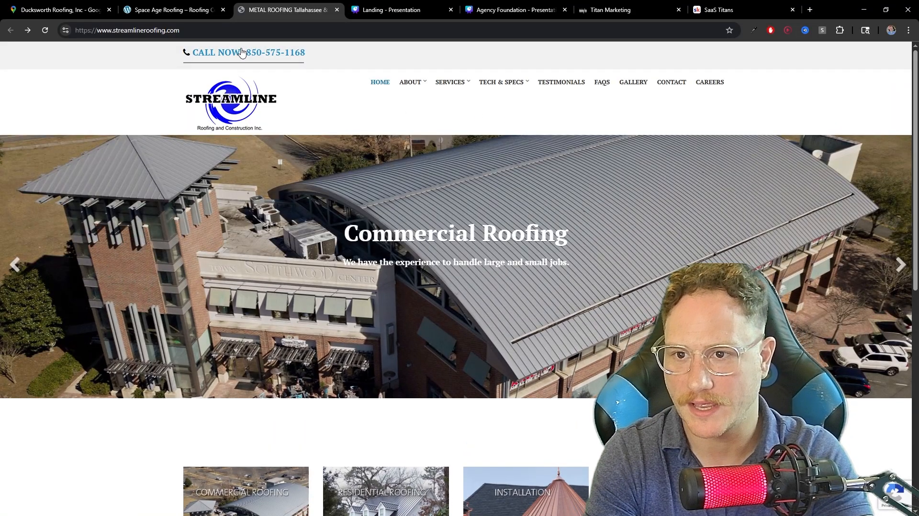
mouse_move(293, 255)
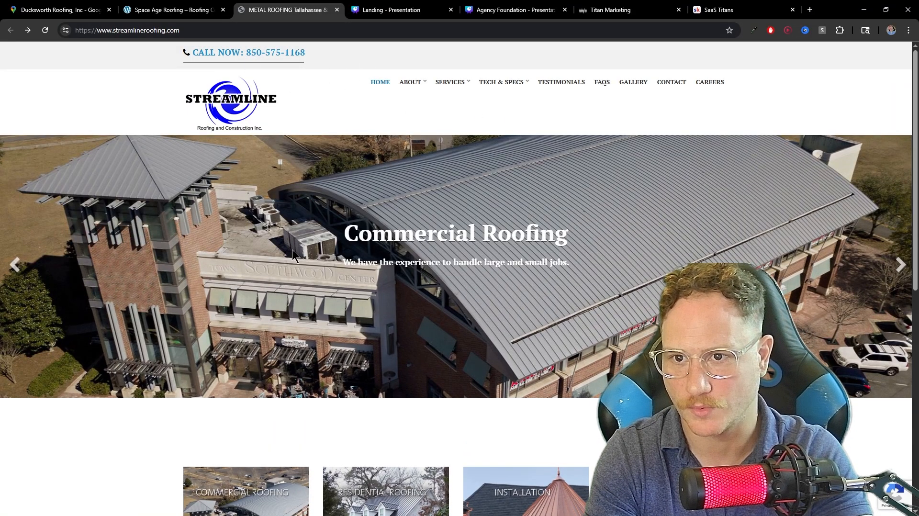
mouse_move(224, 57)
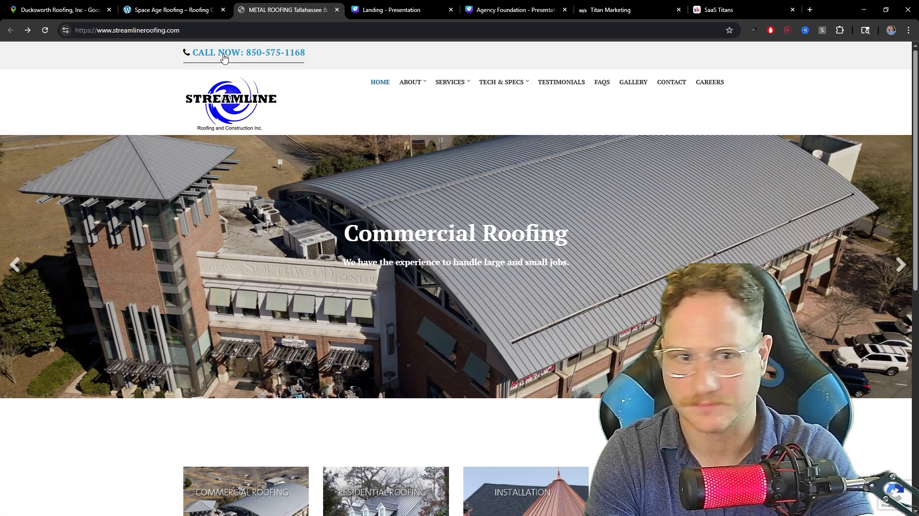
scroll(down, 3)
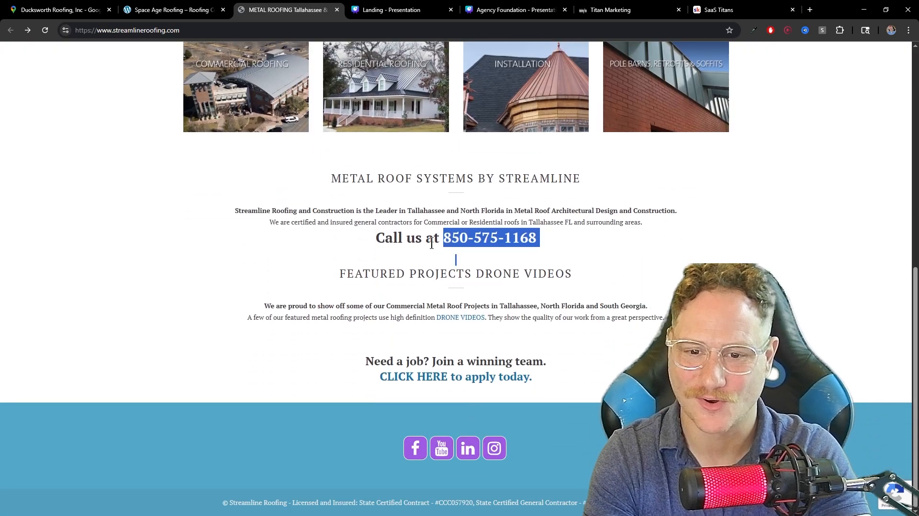
click(402, 10)
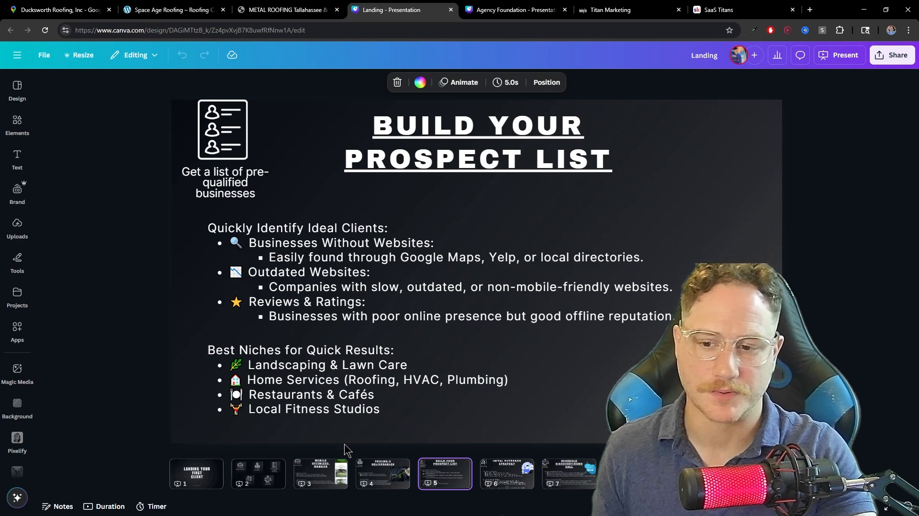
mouse_move(506, 28)
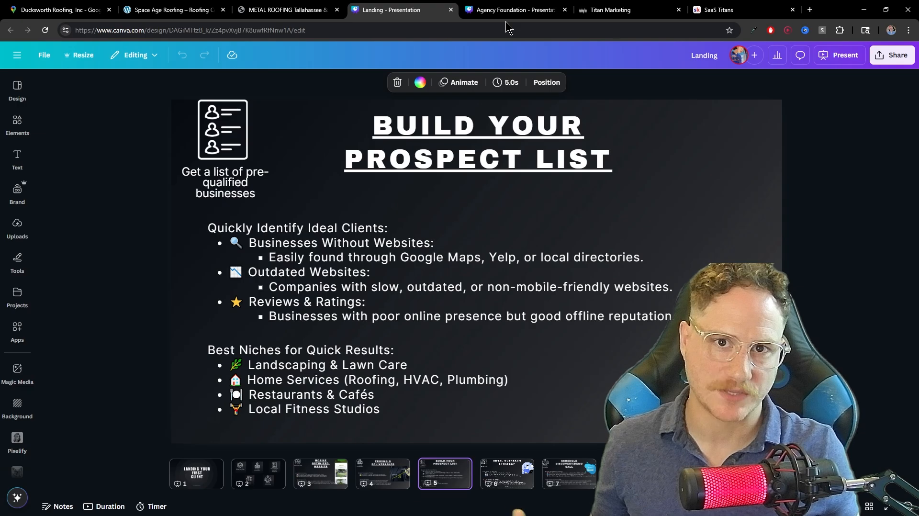
mouse_move(621, 28)
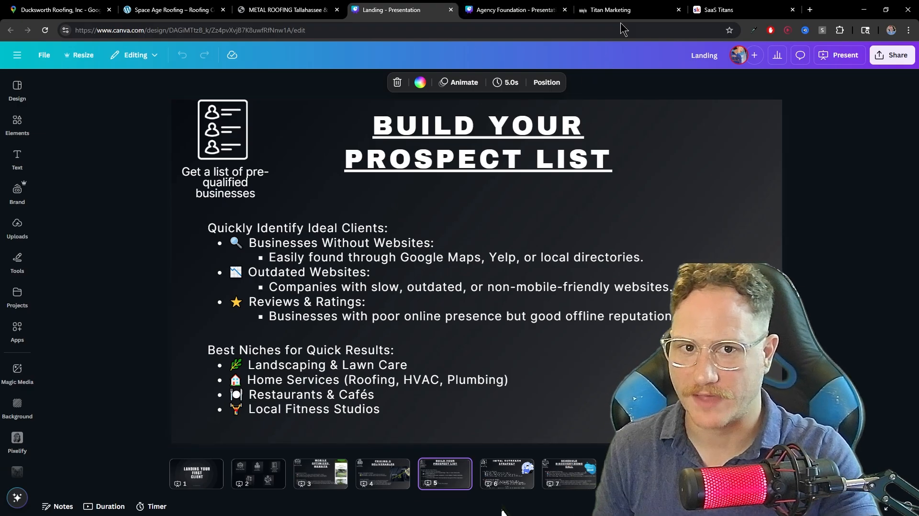
- Switch to the Titan Marketing tab showing the Sites > Funnels list
click(609, 10)
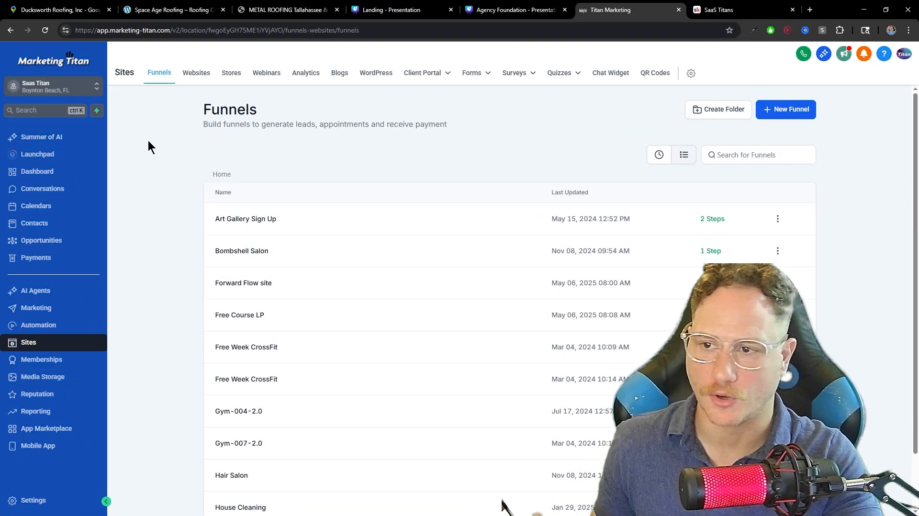
mouse_move(121, 287)
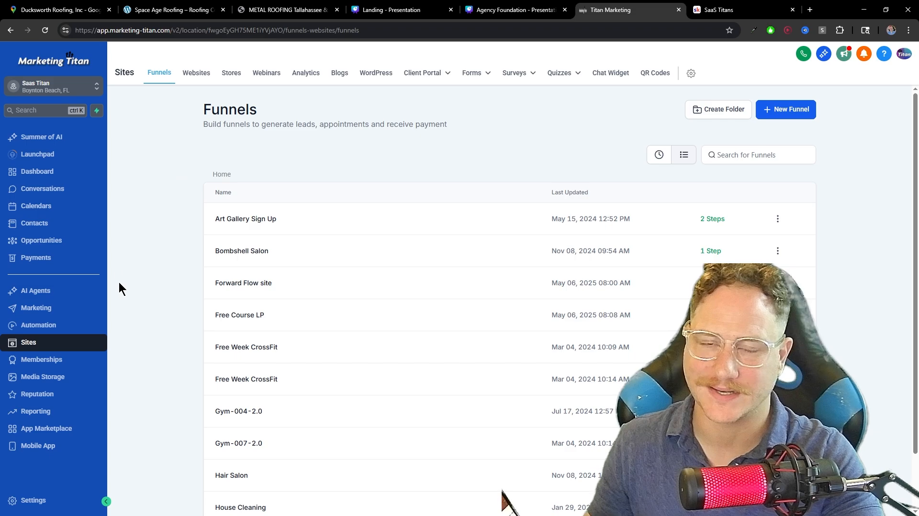
mouse_move(141, 336)
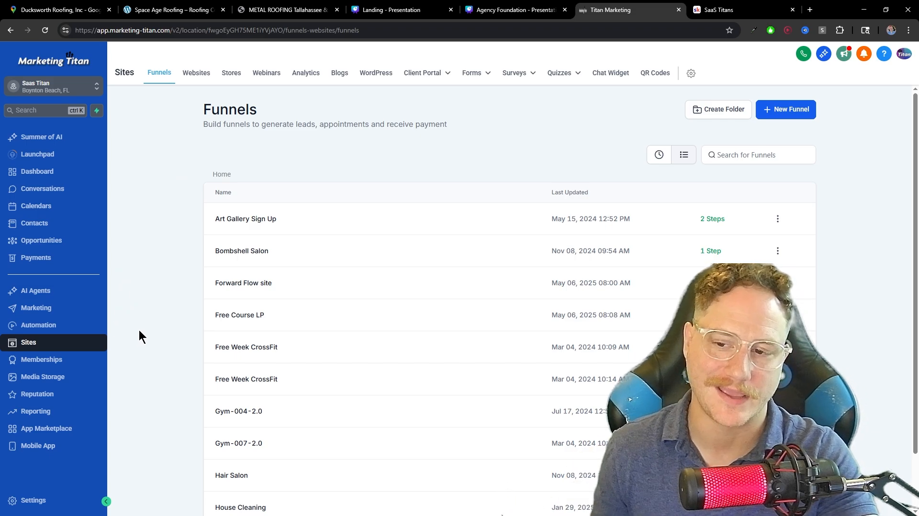
mouse_move(161, 305)
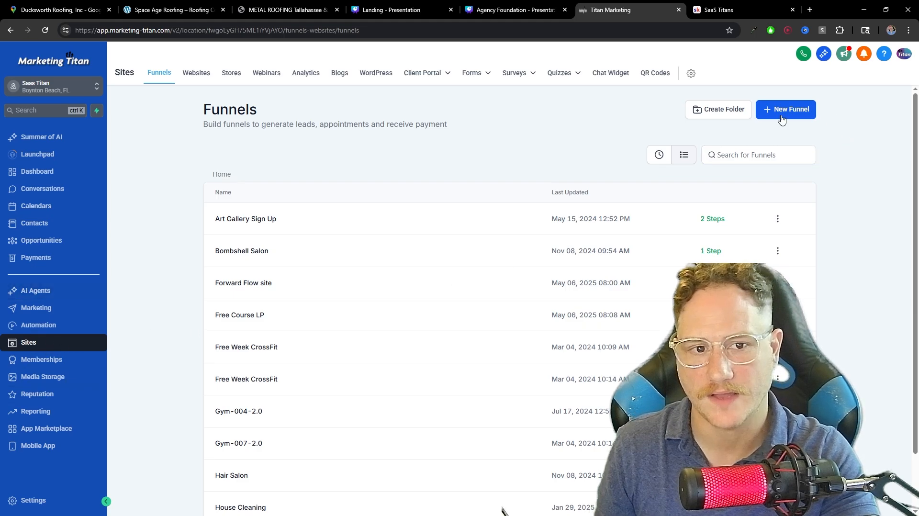
- Open the Create New Funnel dialog with + New Funnel
click(785, 110)
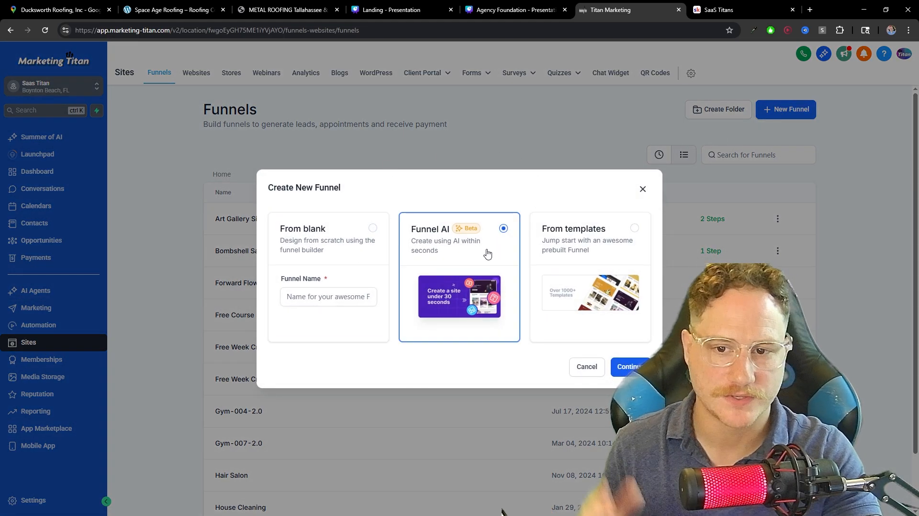
mouse_move(472, 222)
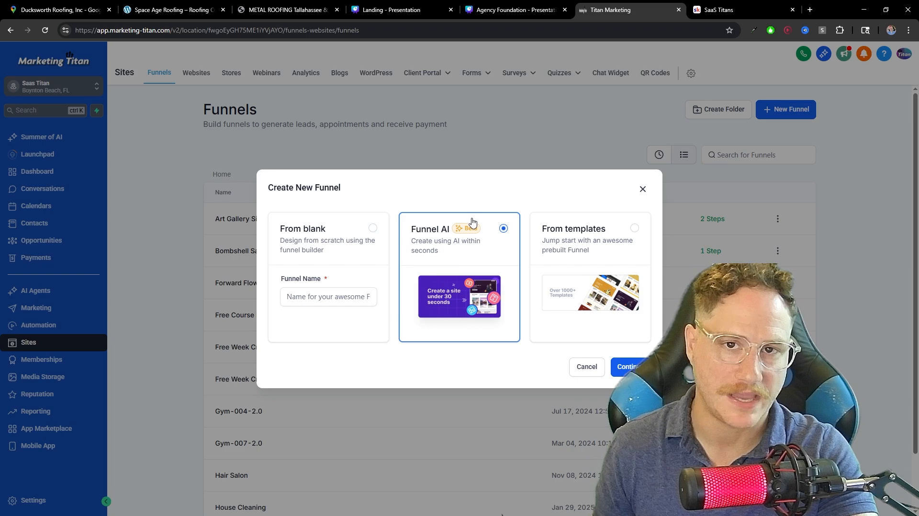
mouse_move(494, 269)
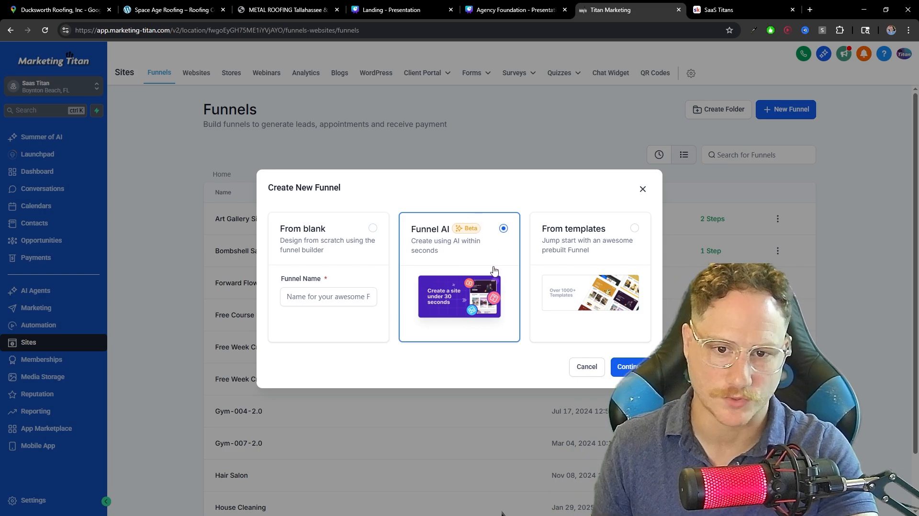
- Choose From templates, search 'roofing', and open the Roofing Products And Services template
click(589, 276)
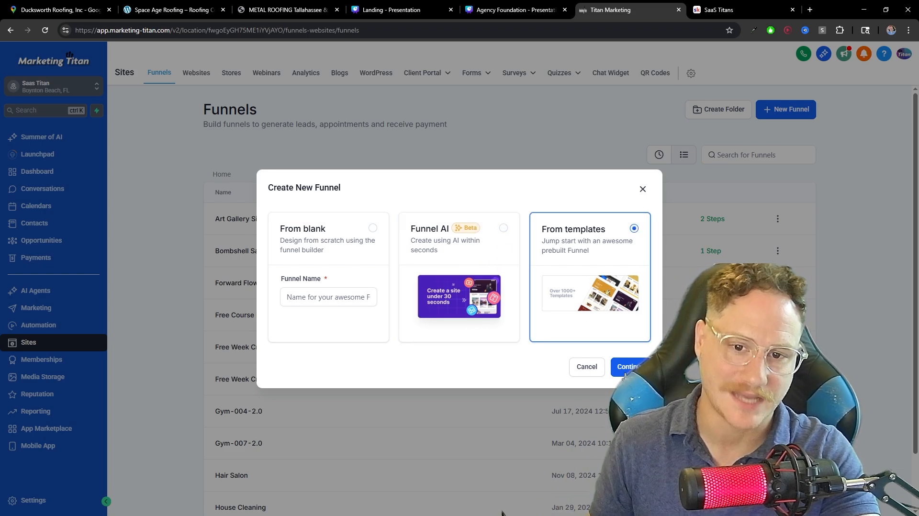
click(627, 366)
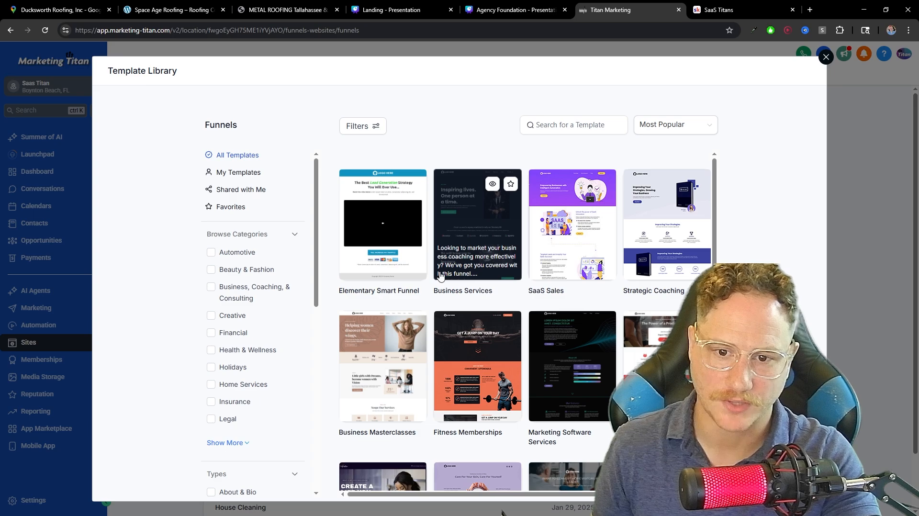
click(573, 125)
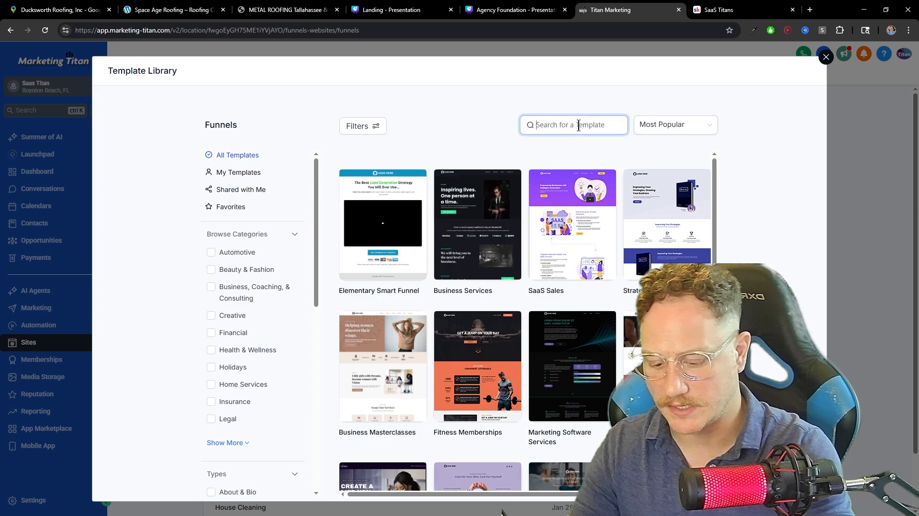
text(roofew)
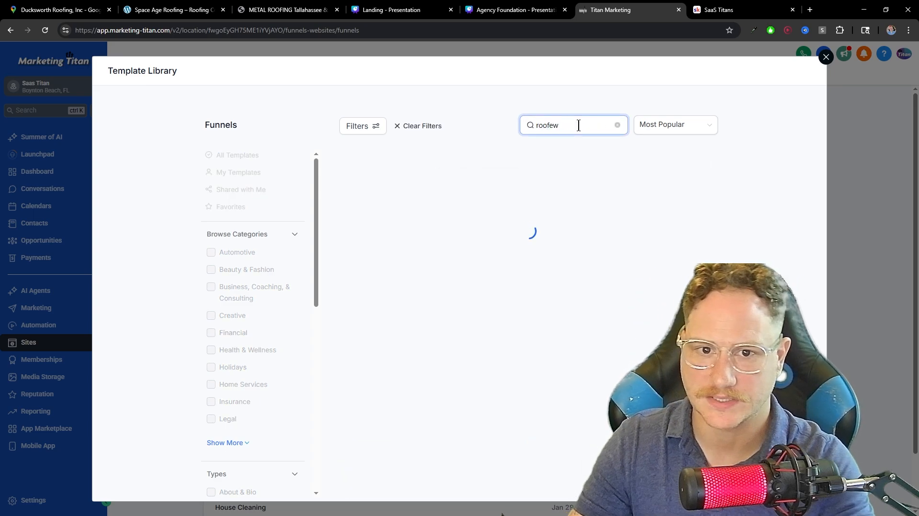
text(roofing)
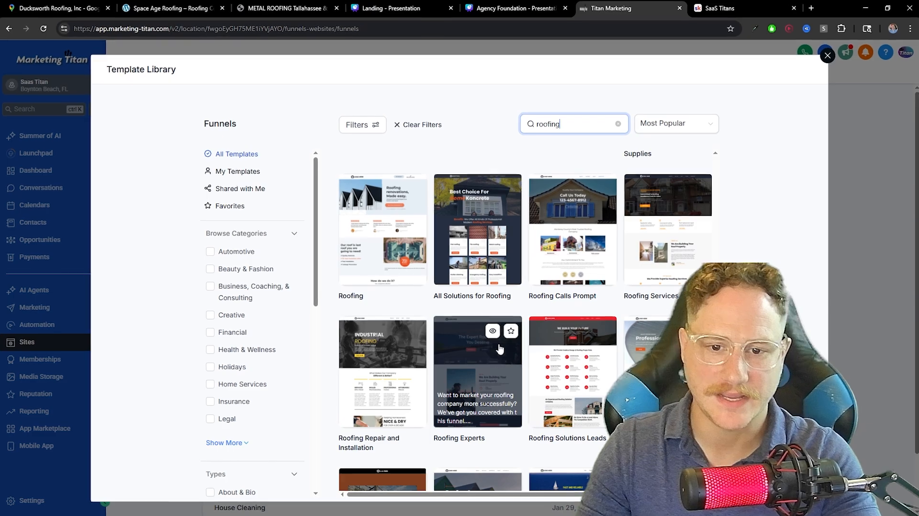
scroll(down, 3)
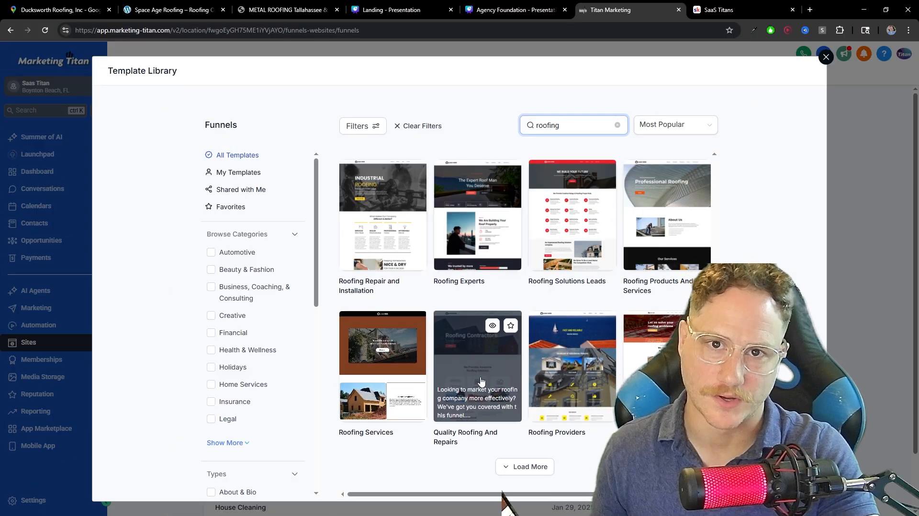
scroll(up, 3)
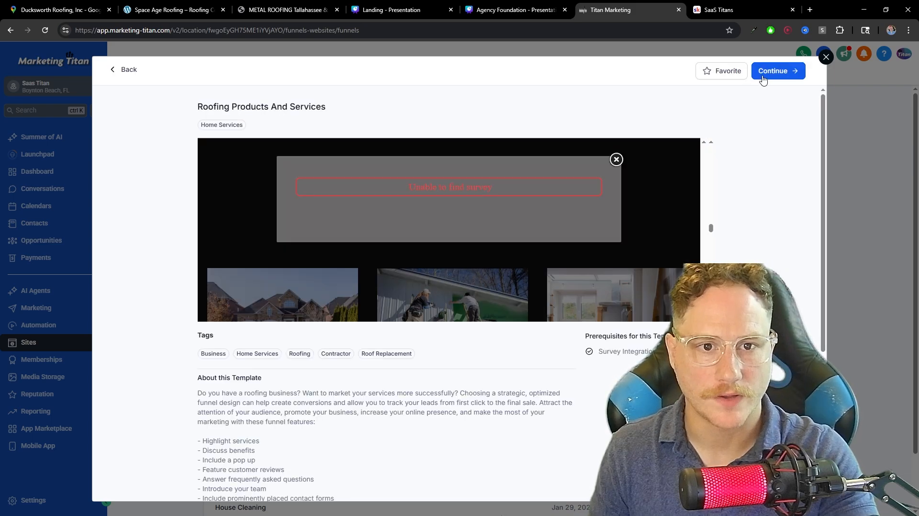
click(777, 71)
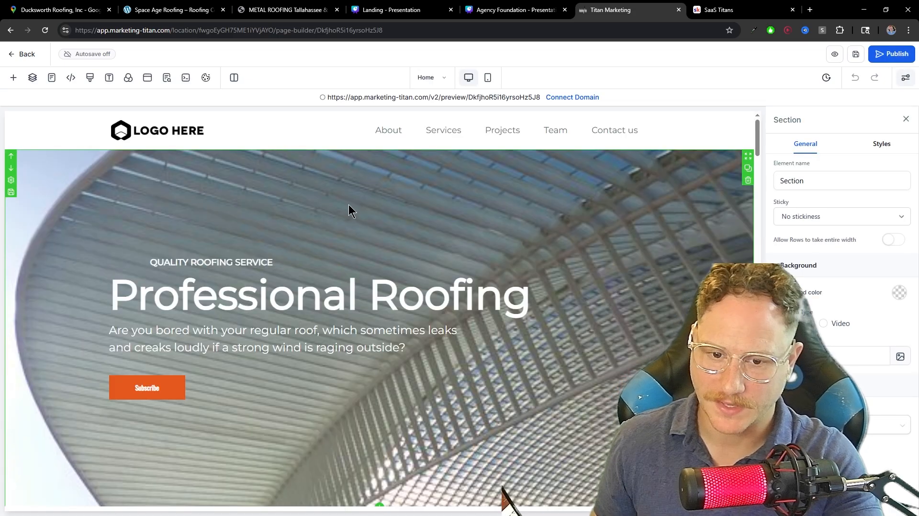
- Continue into the page builder, inspect the Subscribe button settings, and scroll the page
click(211, 261)
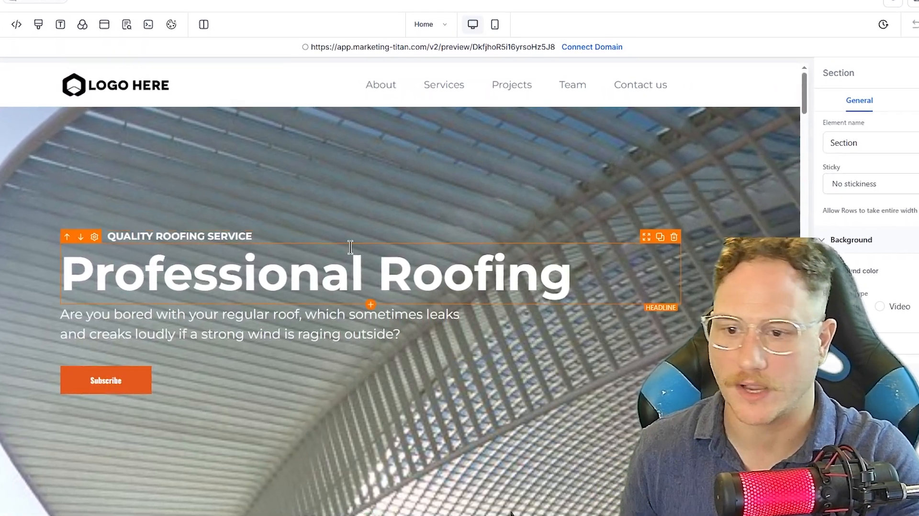
click(105, 380)
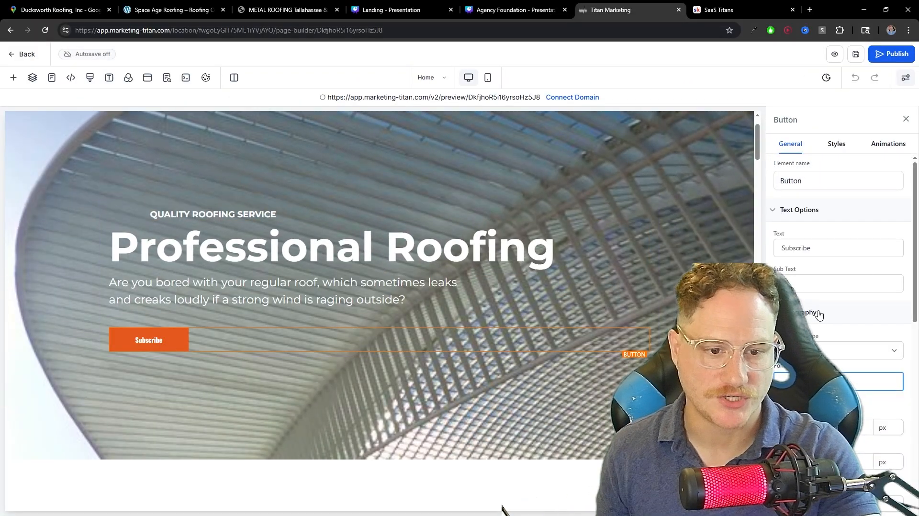
mouse_move(832, 331)
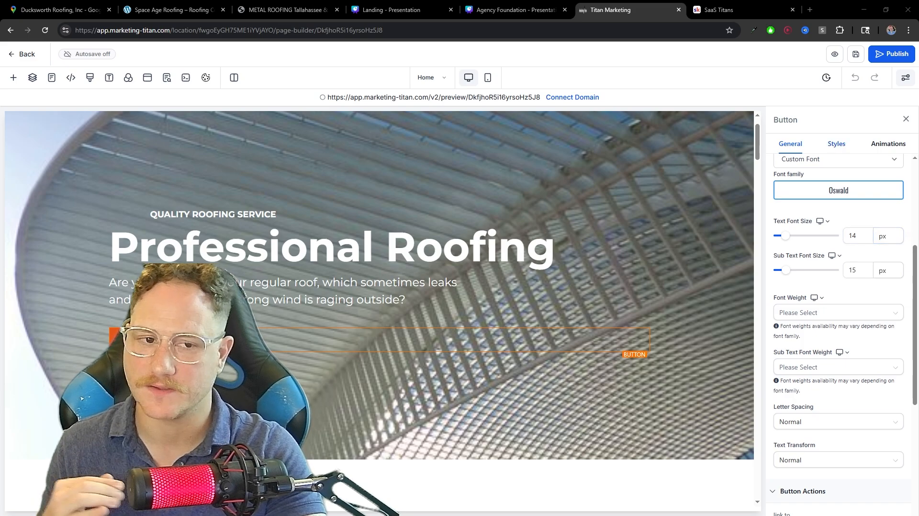
scroll(up, 3)
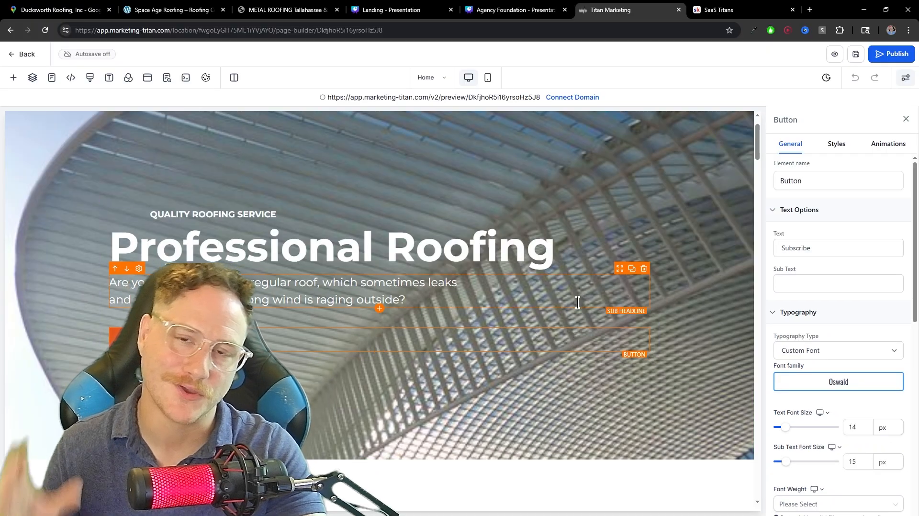
scroll(down, 3)
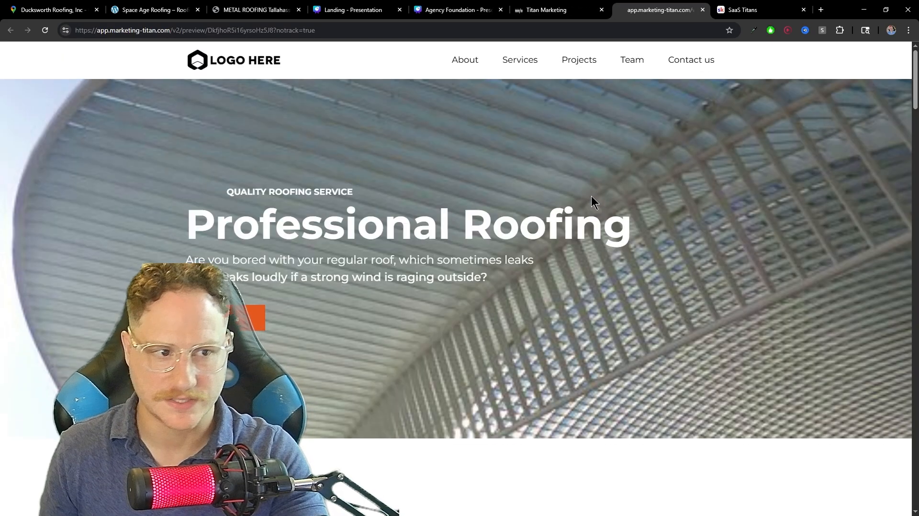
- Scroll the roofing preview through About Us, Our Services, Featured Product and Our Projects
scroll(down, 3)
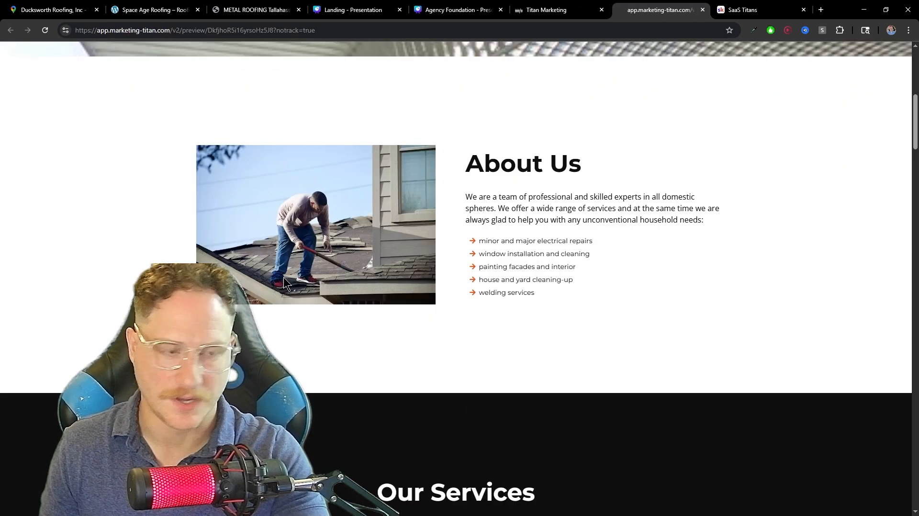
scroll(down, 3)
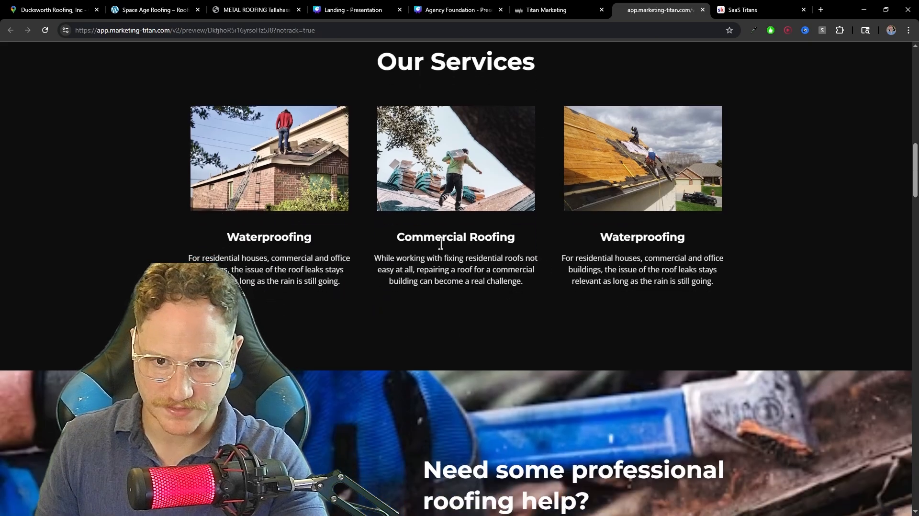
scroll(down, 3)
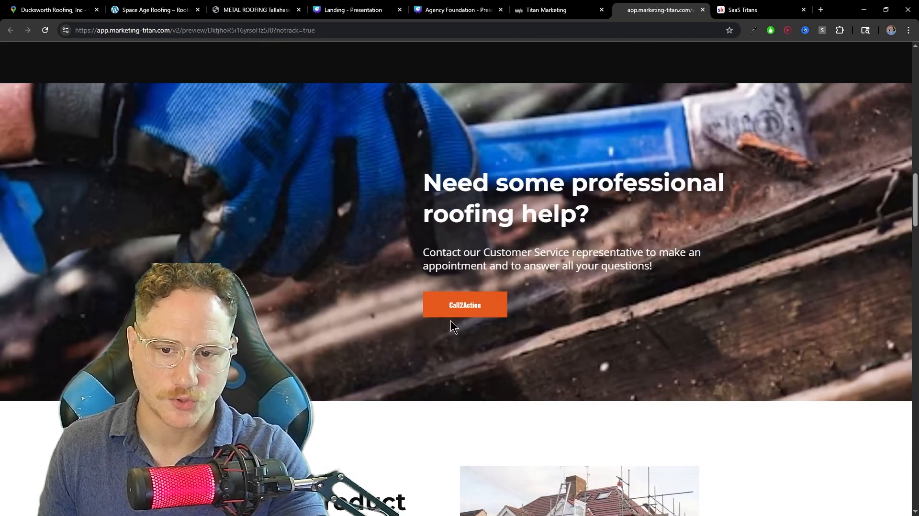
mouse_move(566, 321)
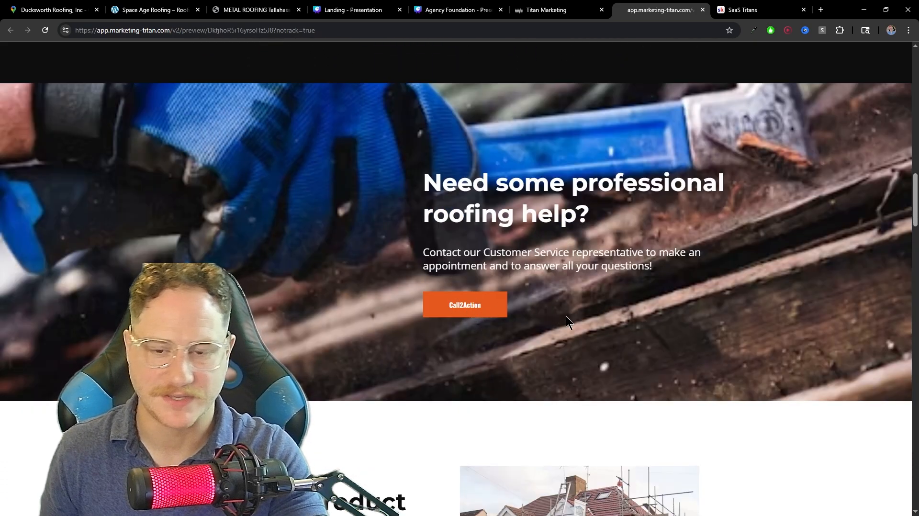
mouse_move(559, 324)
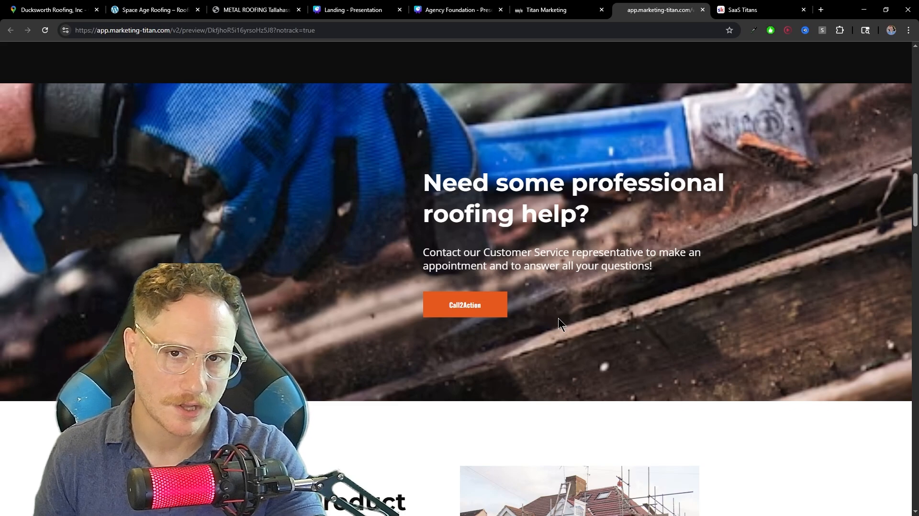
scroll(down, 3)
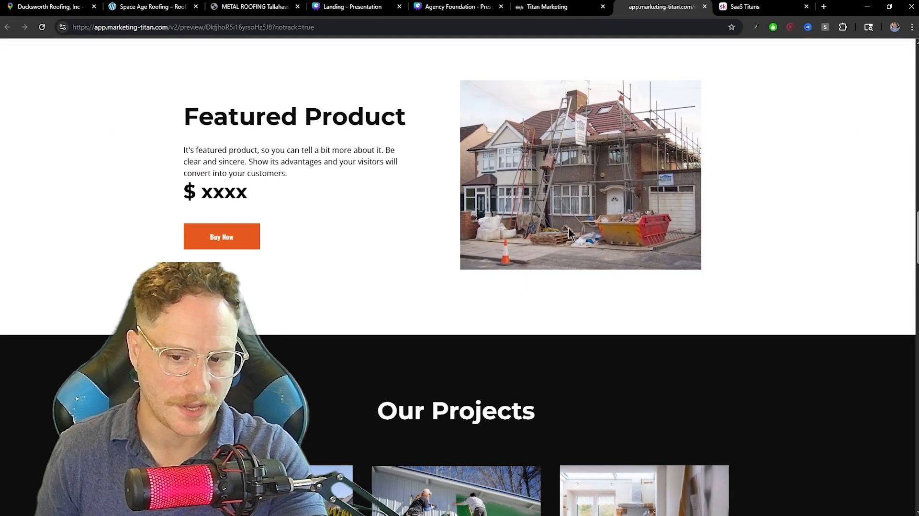
scroll(down, 3)
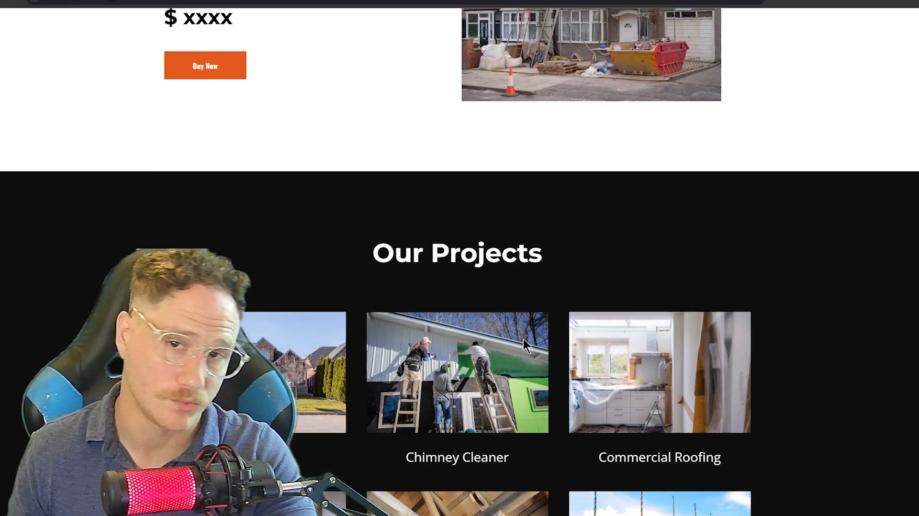
scroll(down, 3)
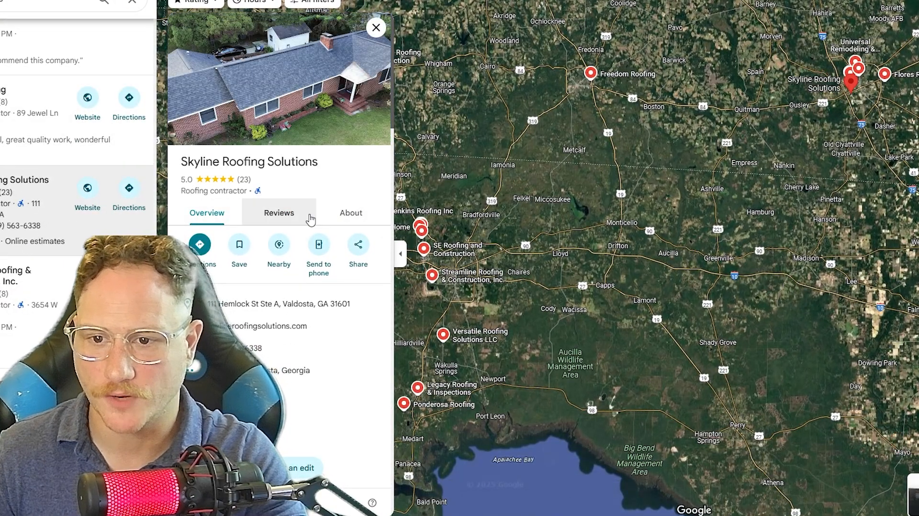
- Browse Skyline Roofing Solutions' Google Maps reviews and photos, then return to the Canva deck
click(279, 213)
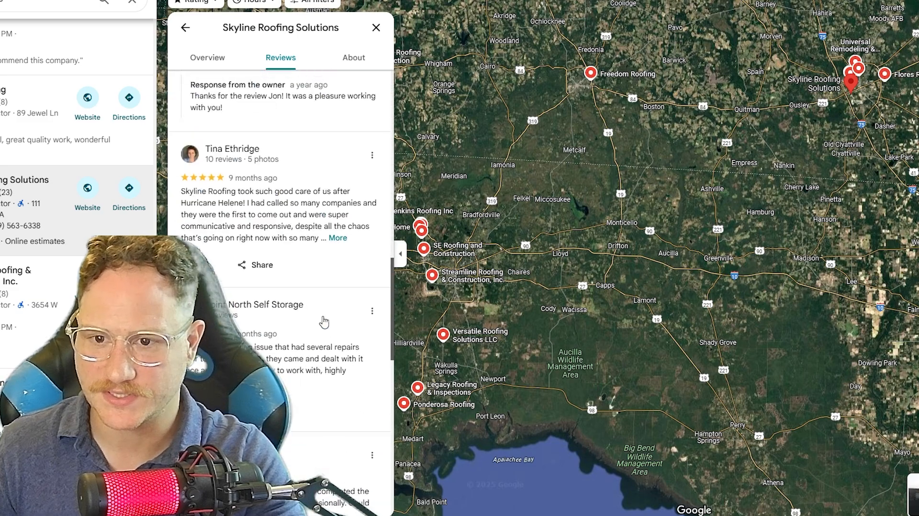
scroll(up, 3)
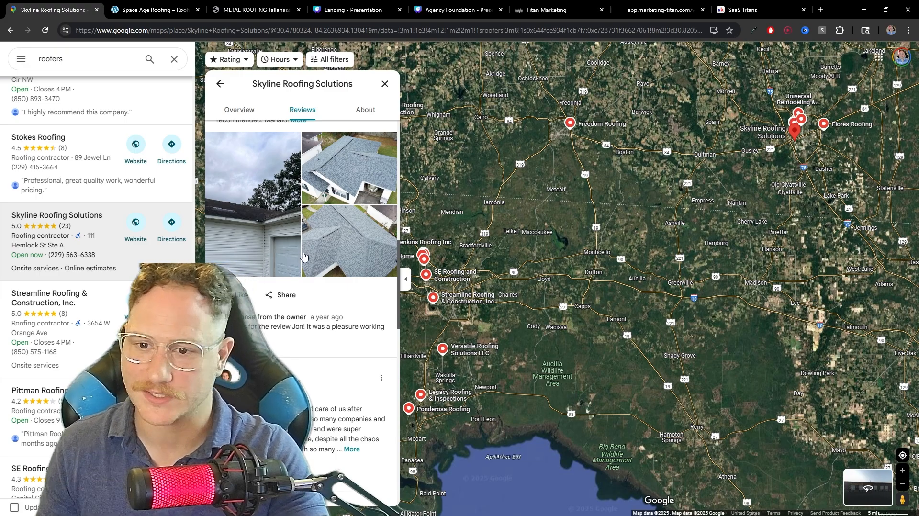
click(352, 10)
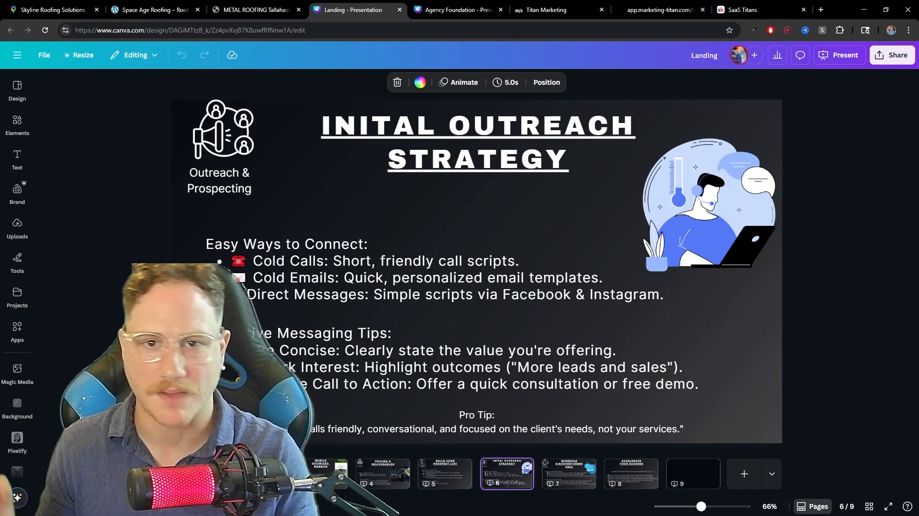
- View the Initial Outreach Strategy slide, then advance to the Schedule Discovery/Demo Call slide
click(296, 252)
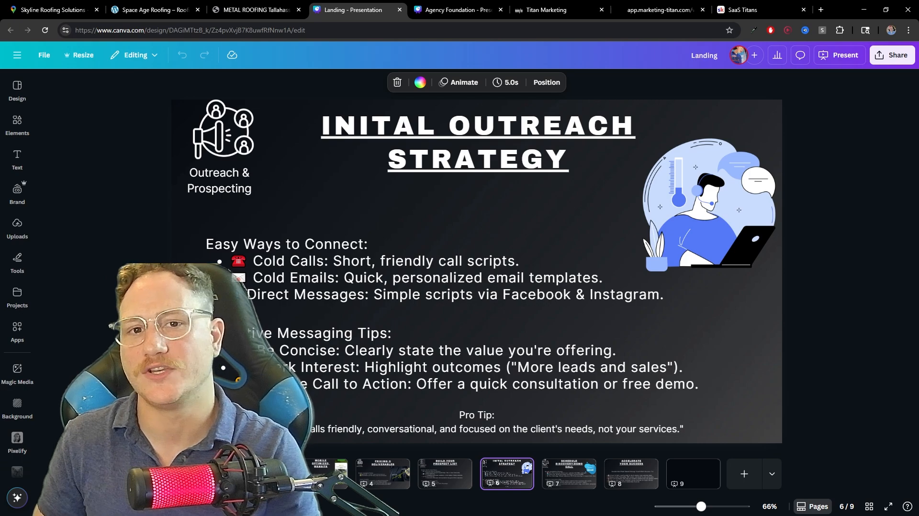
click(568, 473)
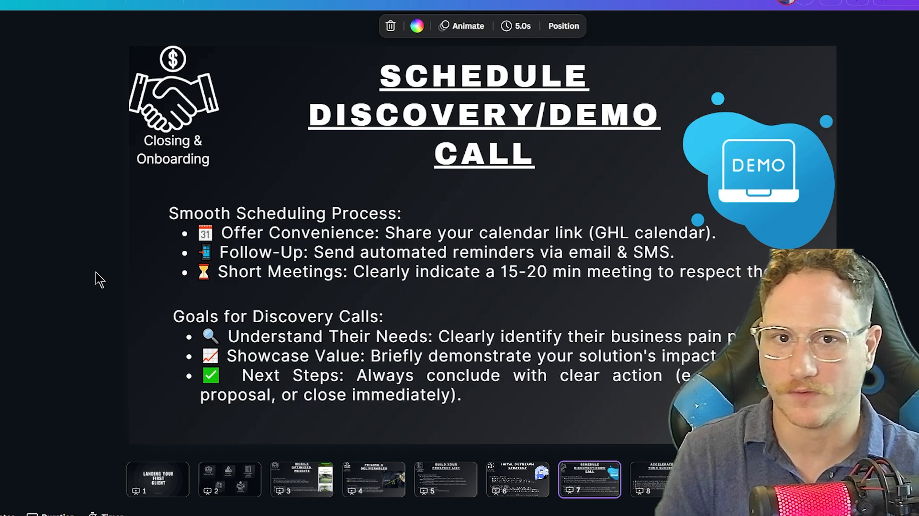
- Select page 7, then advance to page 8, Accelerate Your Success
click(413, 325)
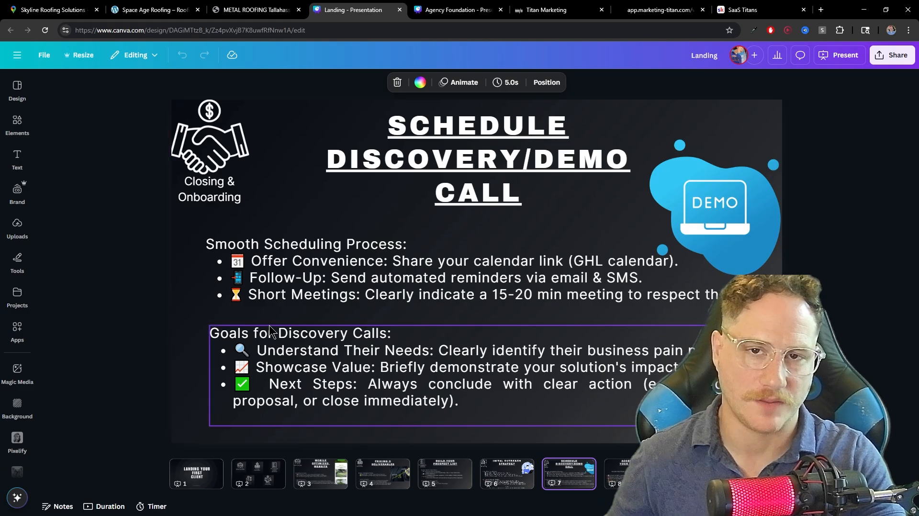
click(844, 55)
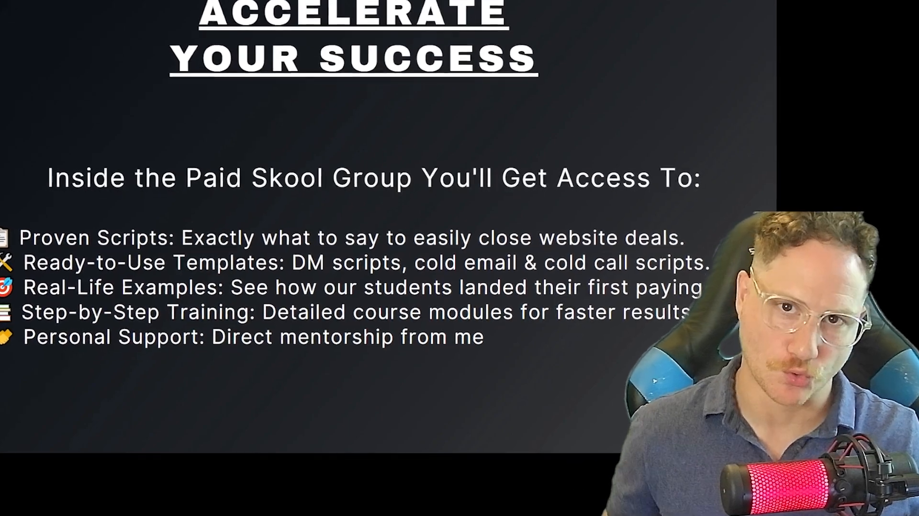